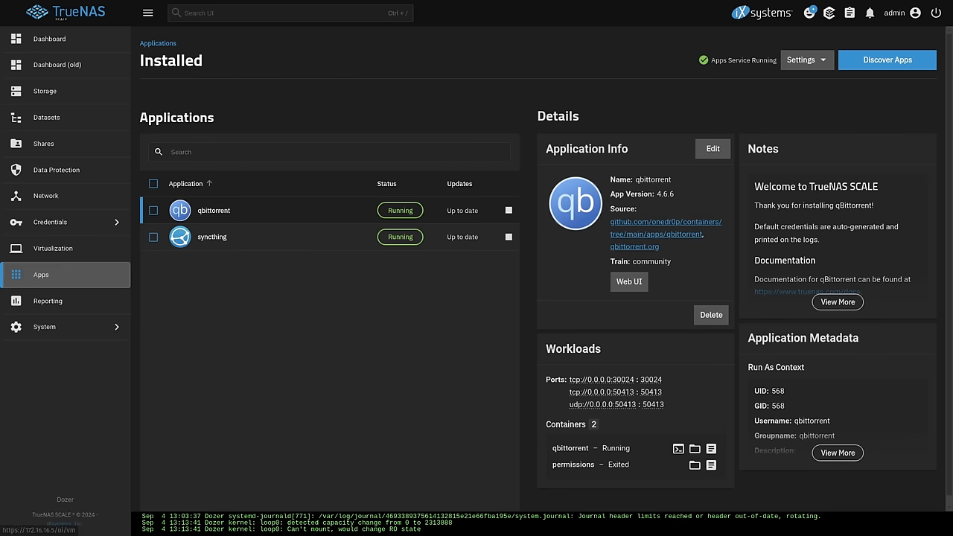
# Select the installed Syncthing app to review its Application Info, Workloads and Metadata
pyautogui.click(211, 237)
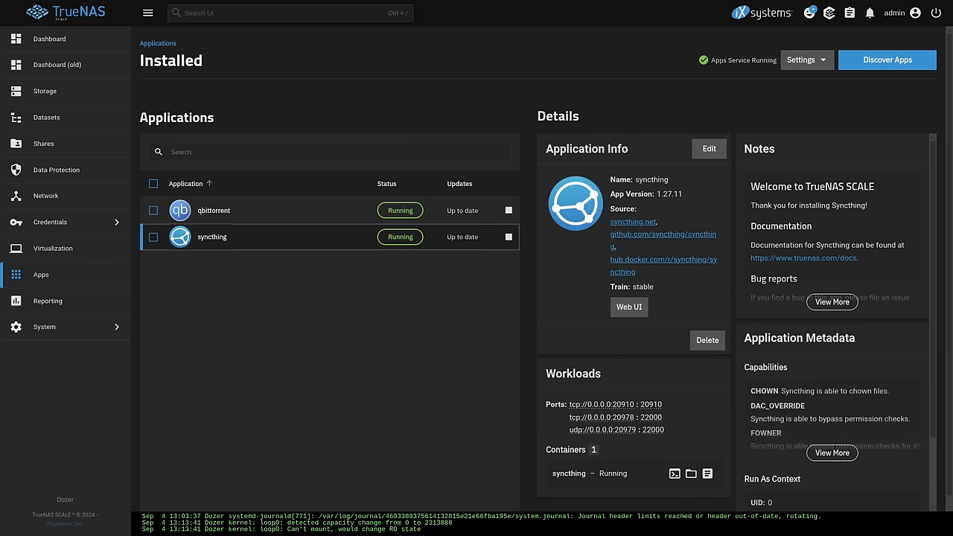
pyautogui.click(708, 149)
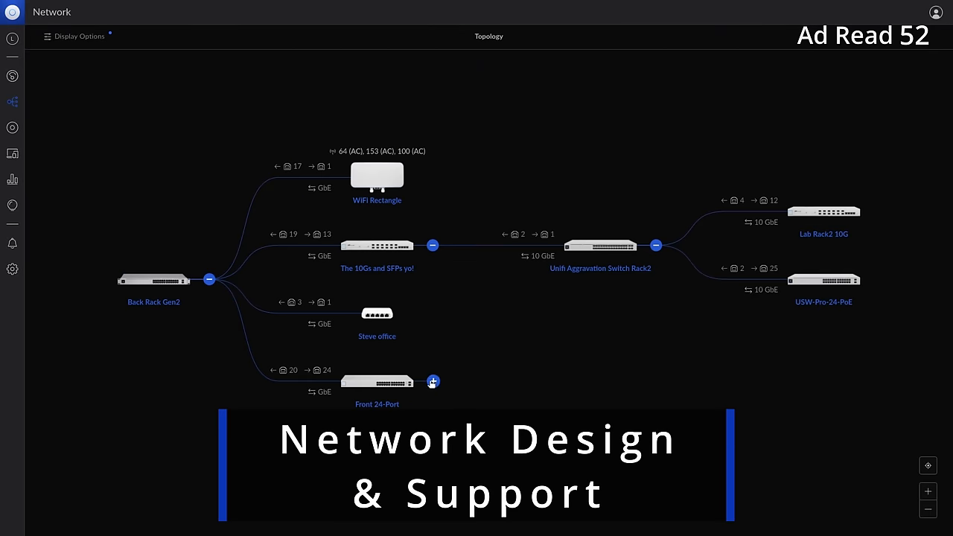
pyautogui.click(432, 382)
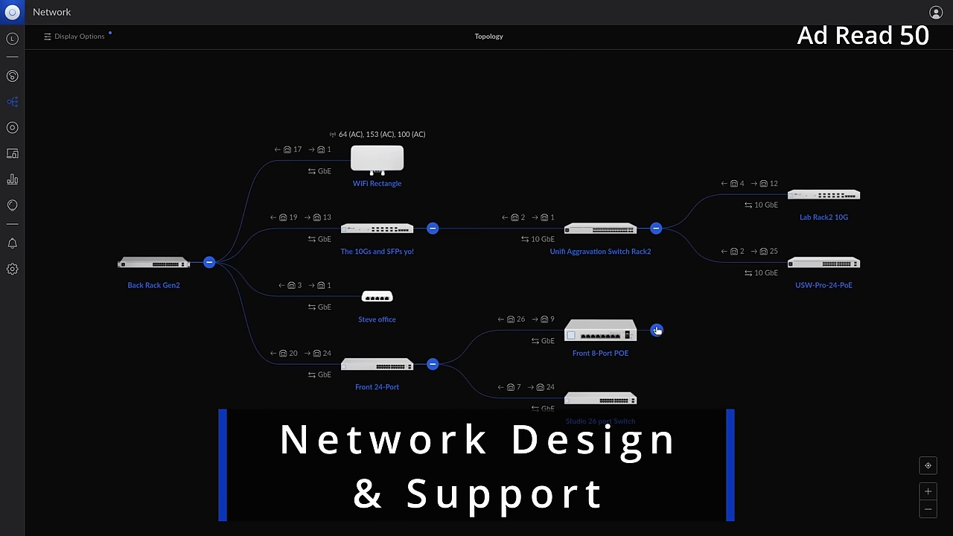
pyautogui.click(657, 331)
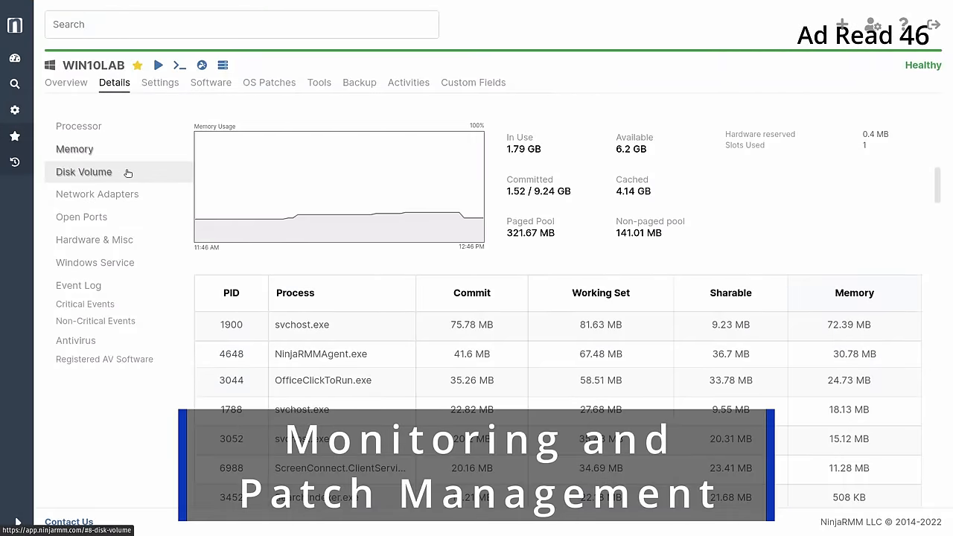
pyautogui.click(84, 171)
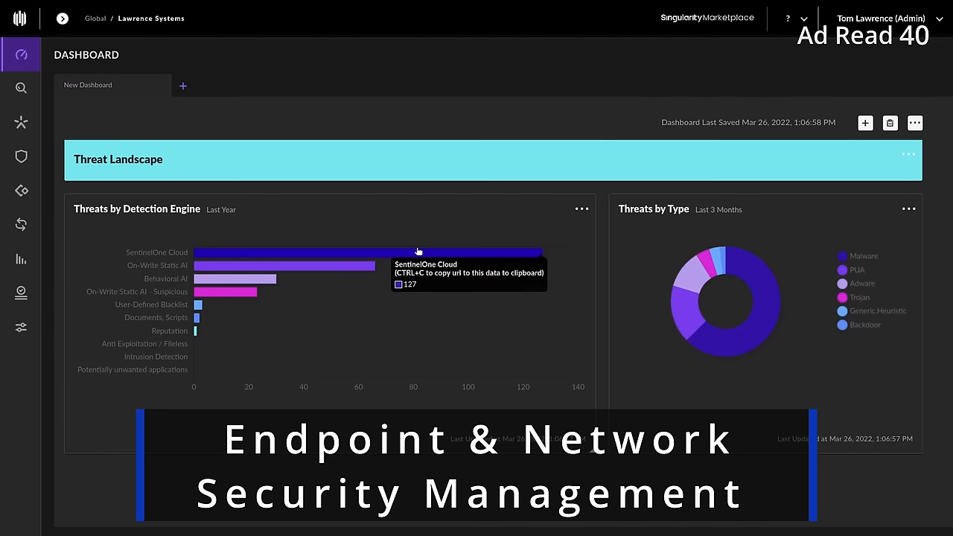
pyautogui.moveTo(363, 265)
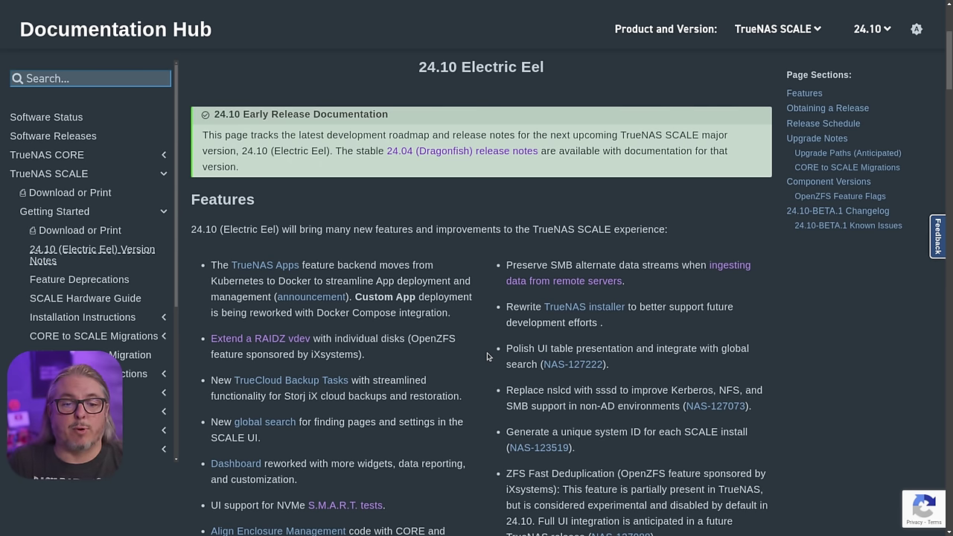
pyautogui.moveTo(259, 338)
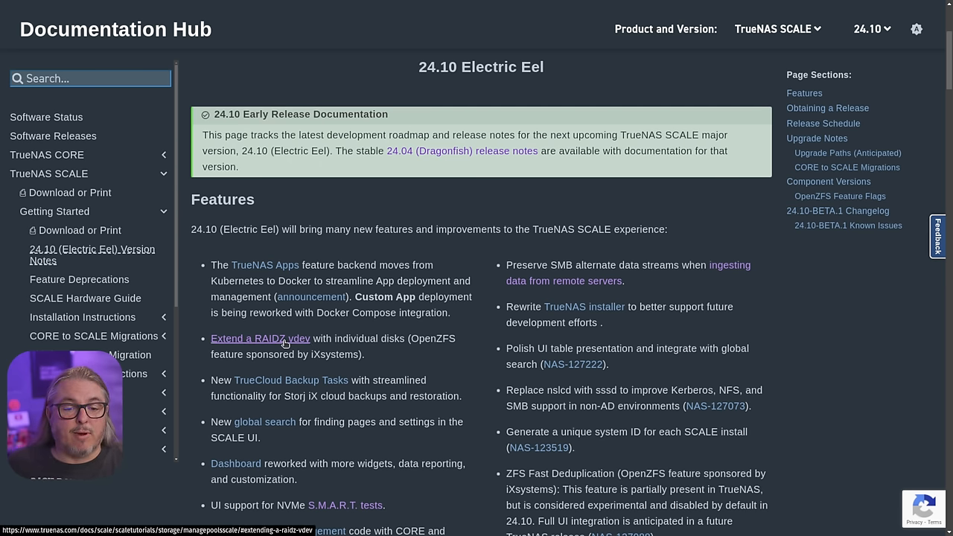
# Open the 'Extend a RAIDZ vdev' guide from the 24.10 Electric Eel release notes
pyautogui.click(259, 338)
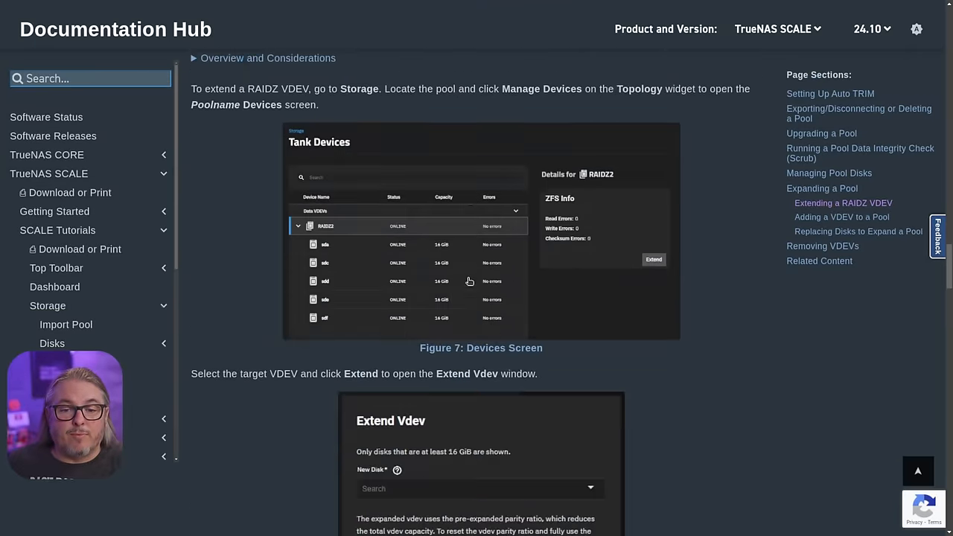
pyautogui.moveTo(469, 282)
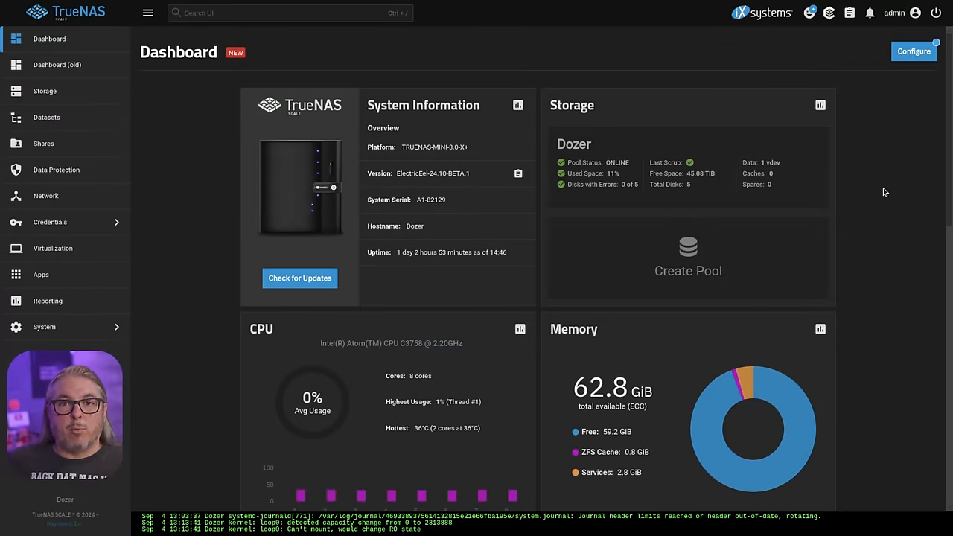
pyautogui.moveTo(86, 65)
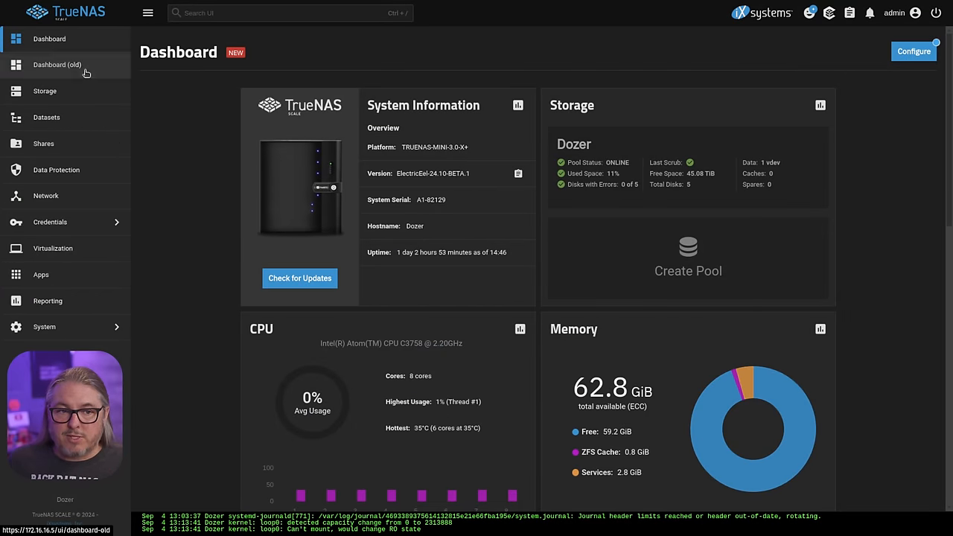
# View the old dashboard's widget configuration, then enter edit mode on the new dashboard
pyautogui.click(56, 66)
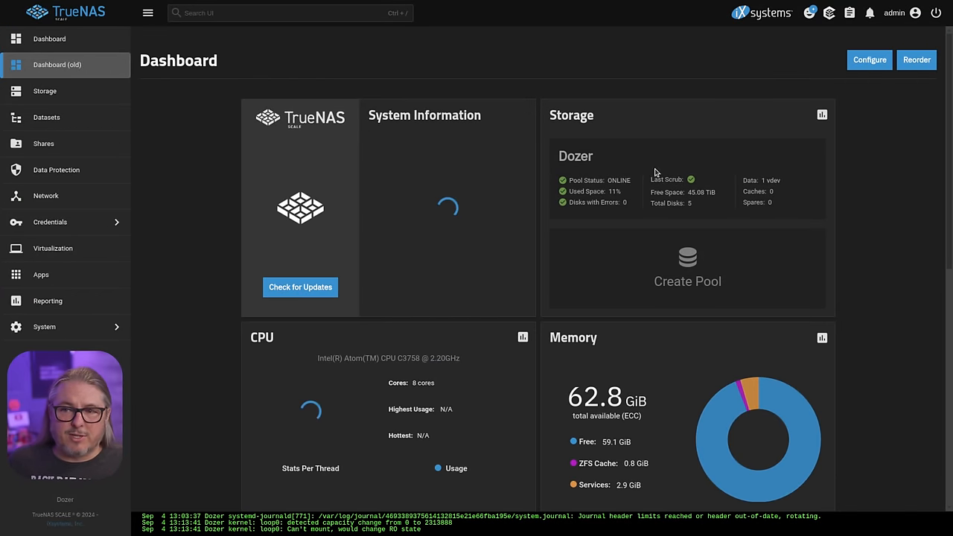
pyautogui.click(869, 60)
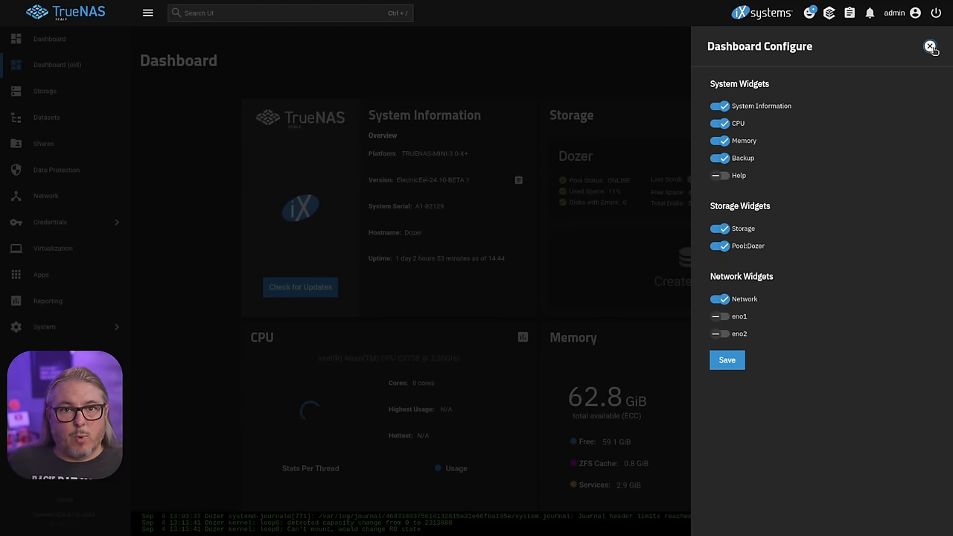
pyautogui.click(929, 46)
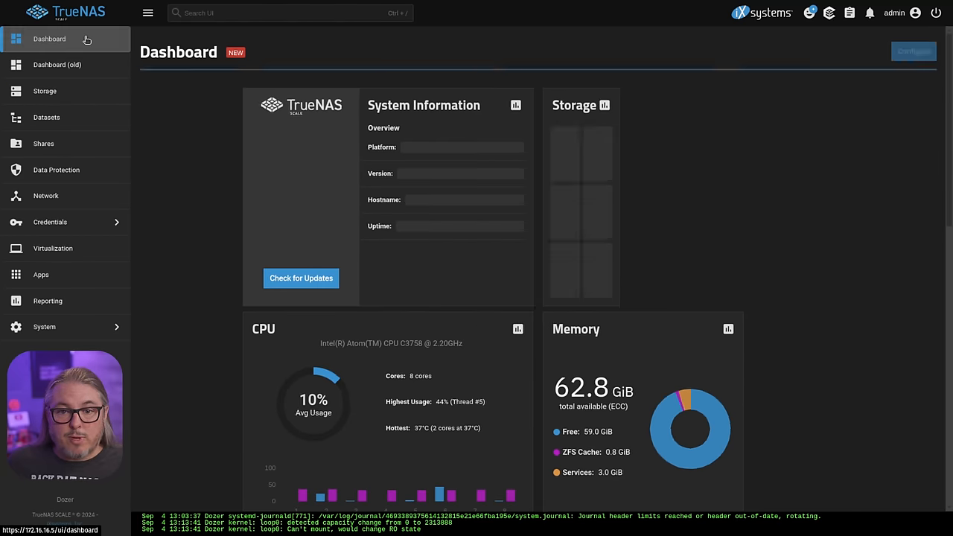
pyautogui.click(915, 51)
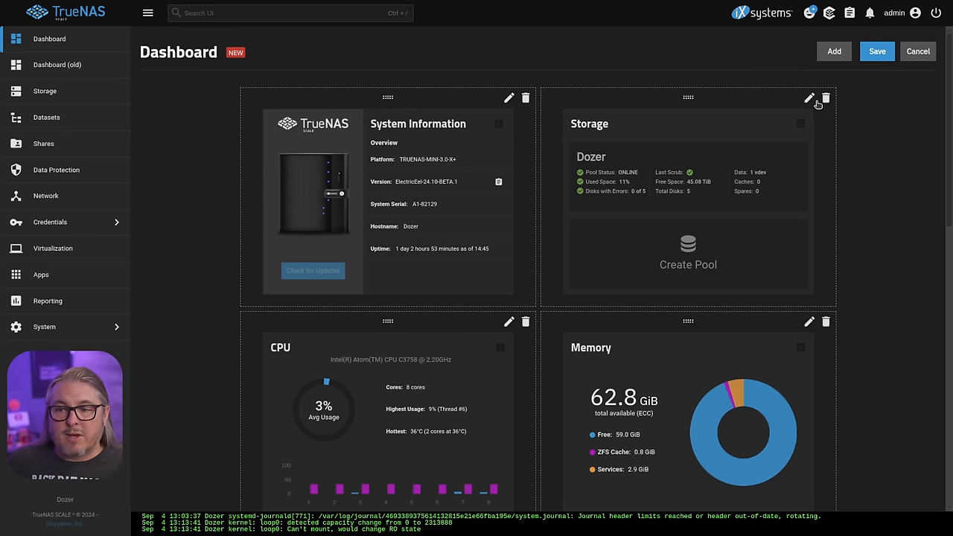
# Try a four-quarter layout with a Custom widget on the Storage widget, then close the editor unsaved
pyautogui.click(810, 98)
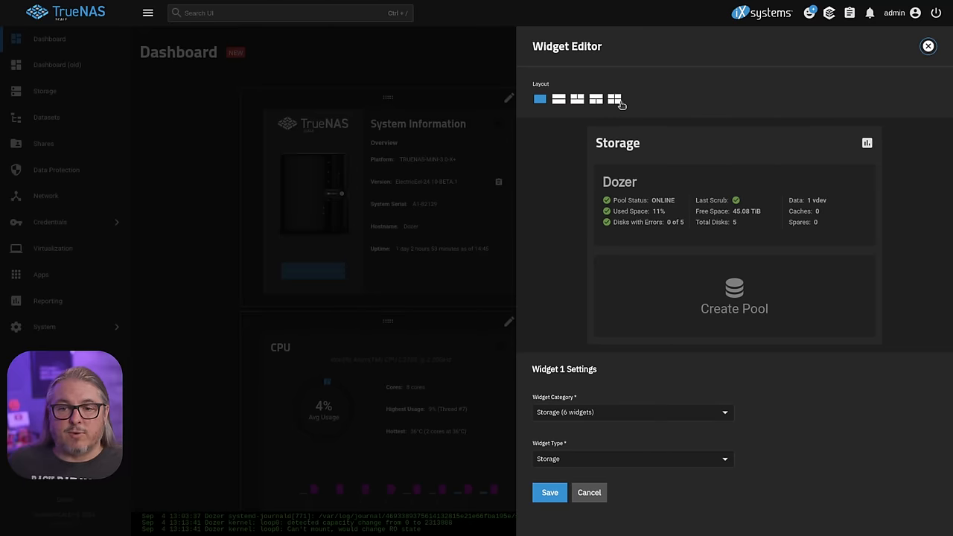
pyautogui.click(614, 98)
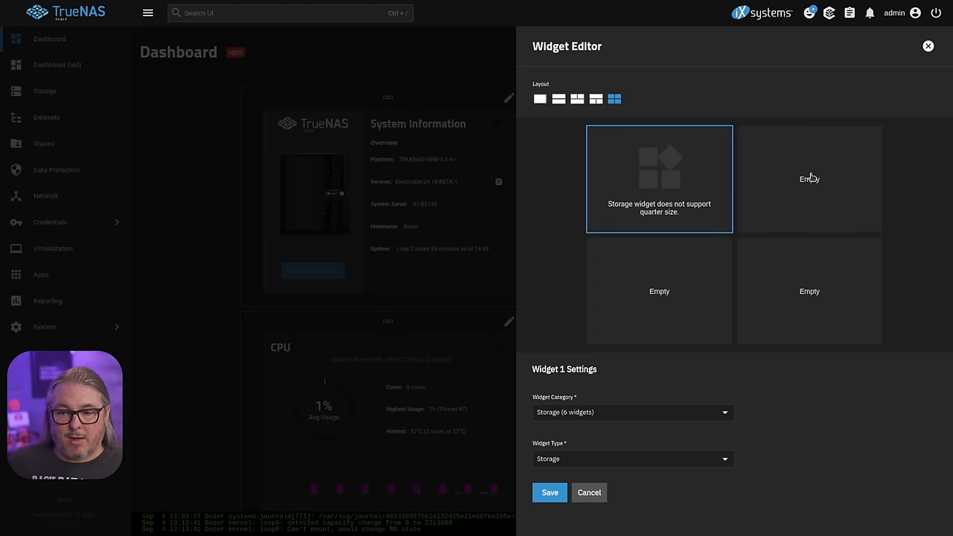
pyautogui.click(632, 411)
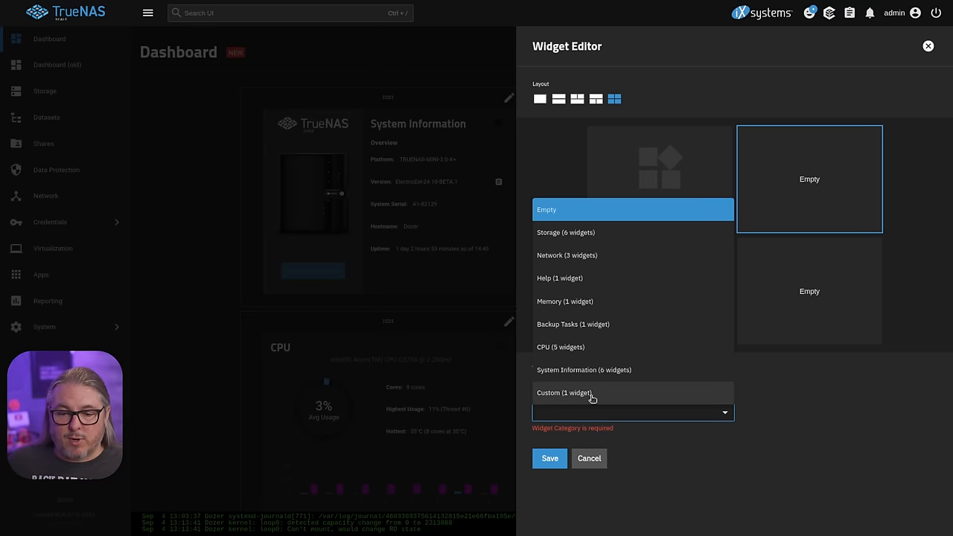
pyautogui.click(563, 393)
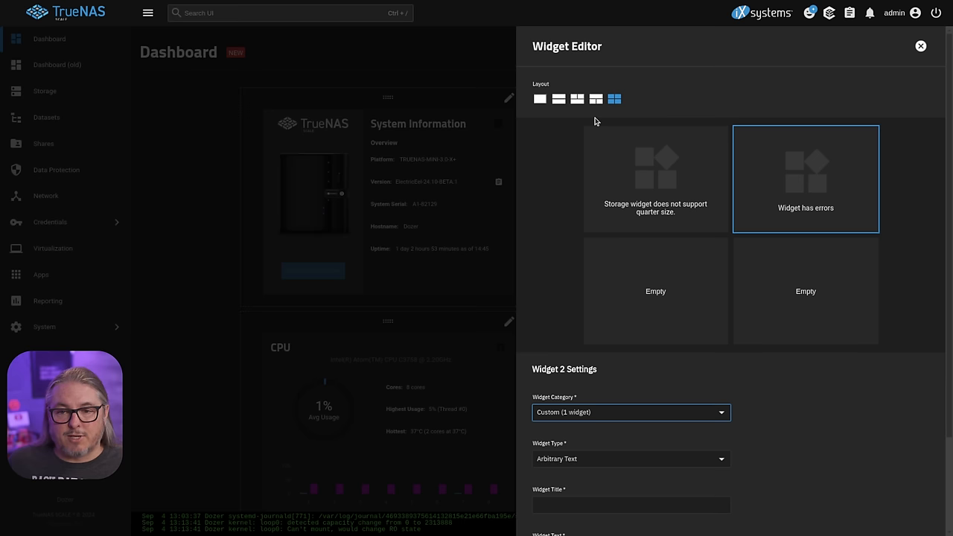
pyautogui.click(538, 99)
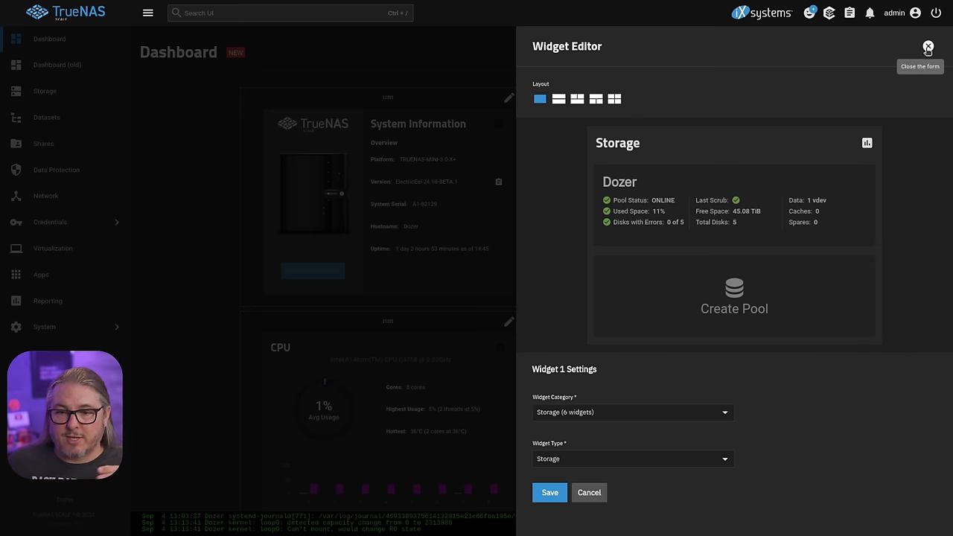
pyautogui.click(928, 47)
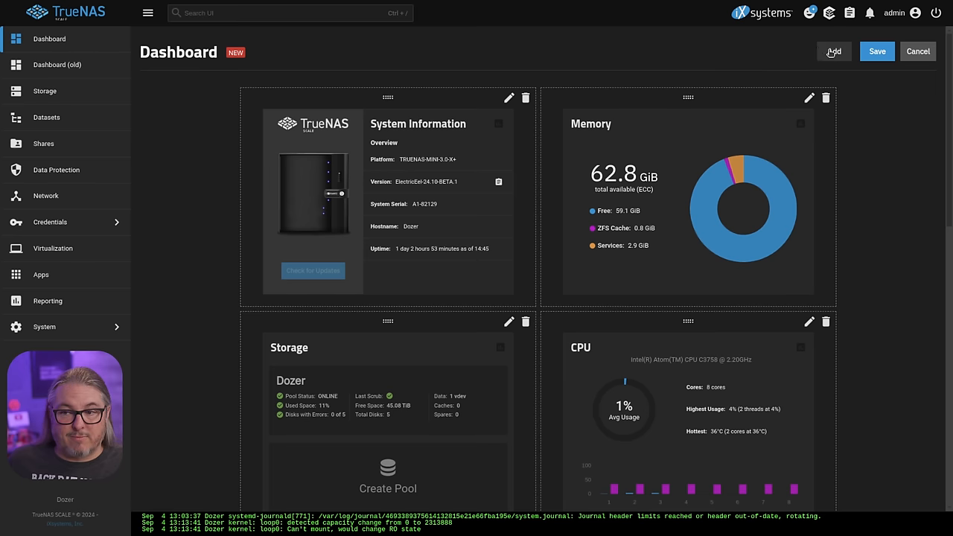
# Preview the Add widget form and cancel editing, keeping the original widget arrangement
pyautogui.click(833, 51)
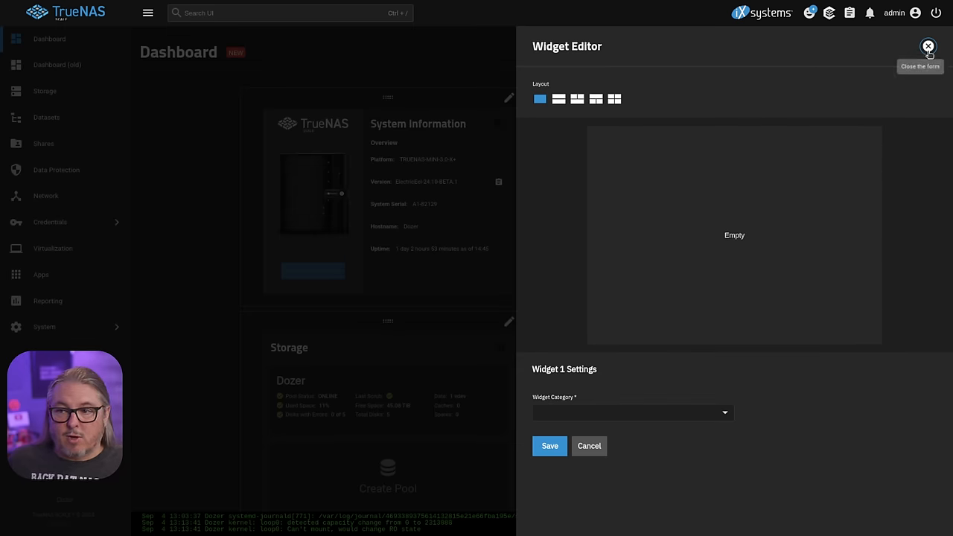
pyautogui.click(928, 46)
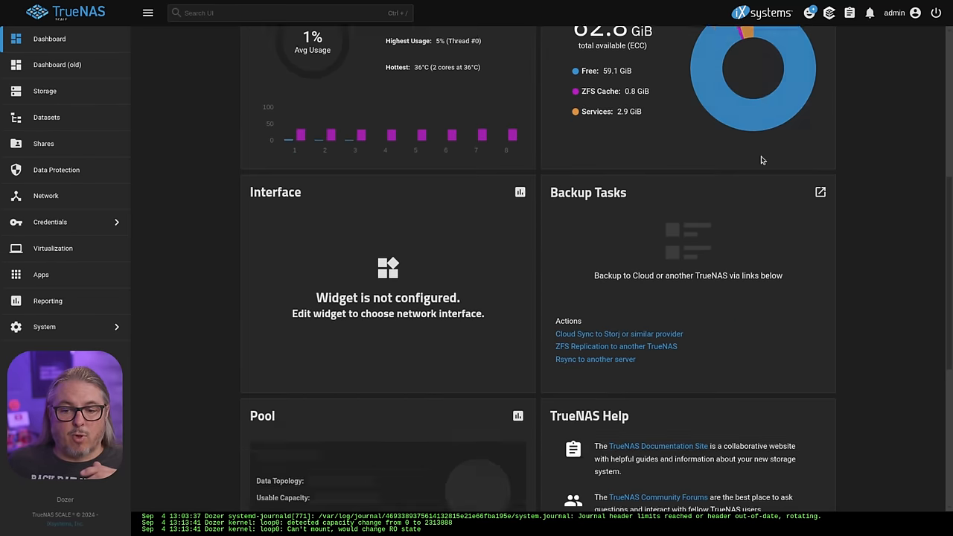
pyautogui.scroll(-3)
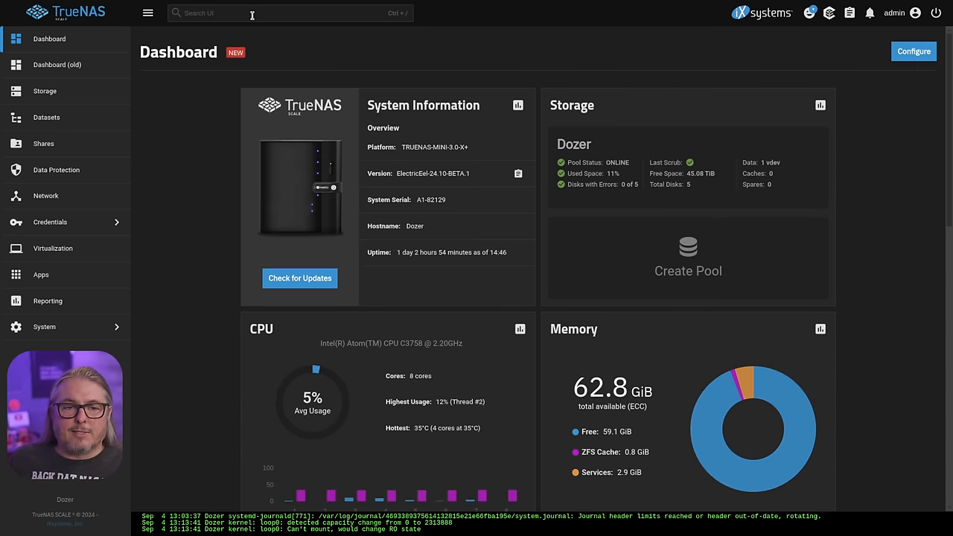
# Search '2fa' and jump to Global Two Factor Authentication under Advanced Settings
pyautogui.click(253, 12)
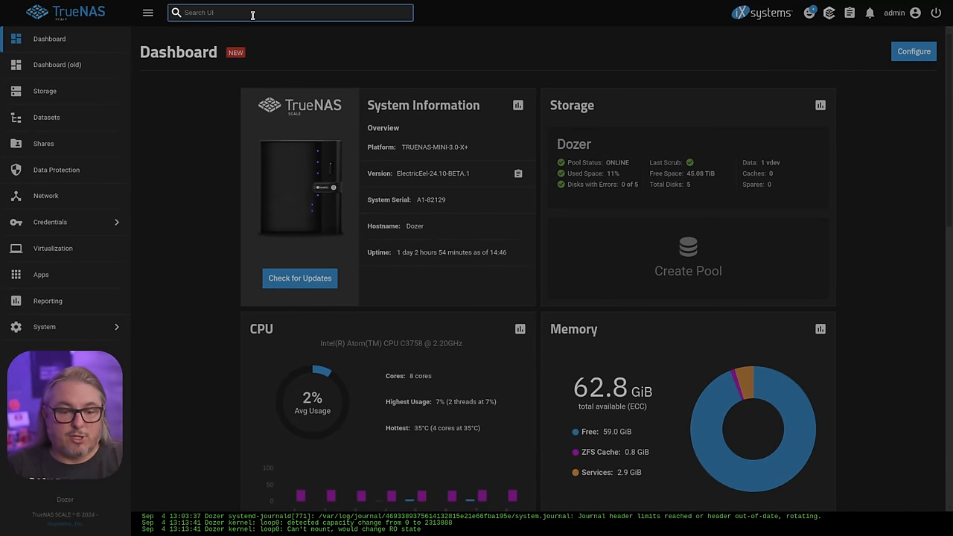
pyautogui.write('2fa')
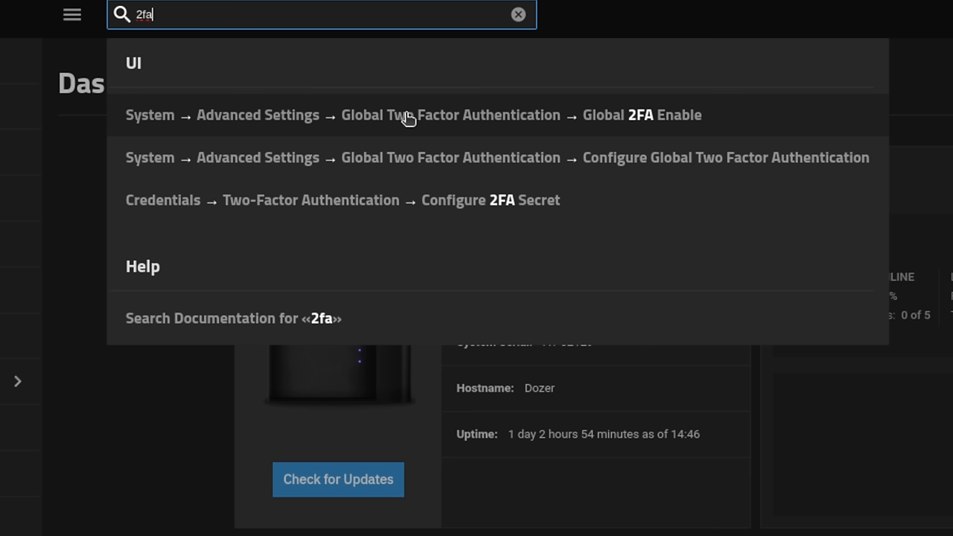
pyautogui.moveTo(210, 179)
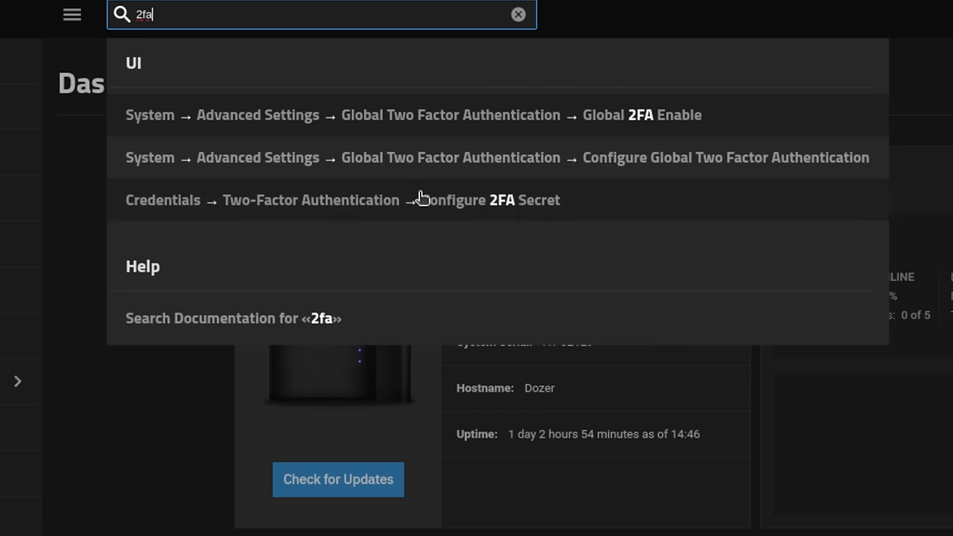
pyautogui.click(450, 114)
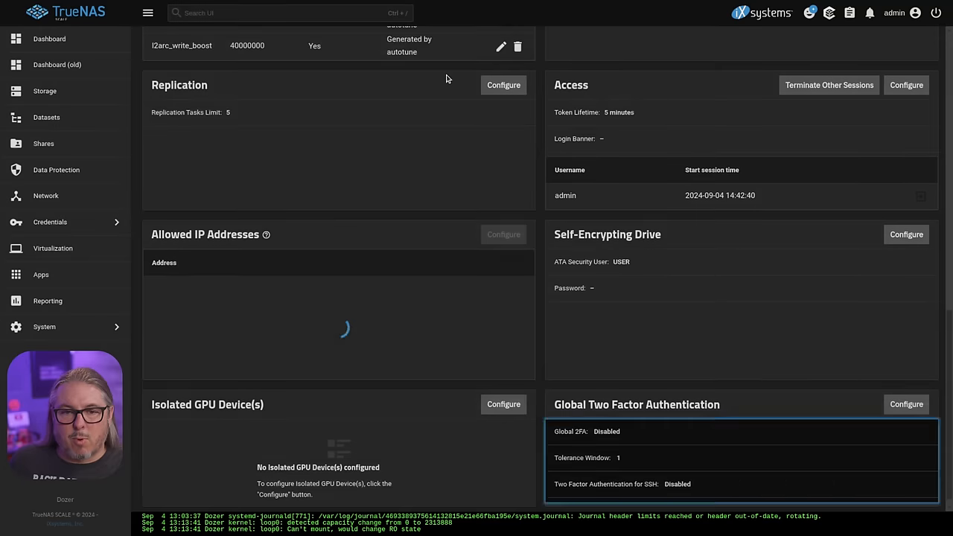
pyautogui.click(288, 12)
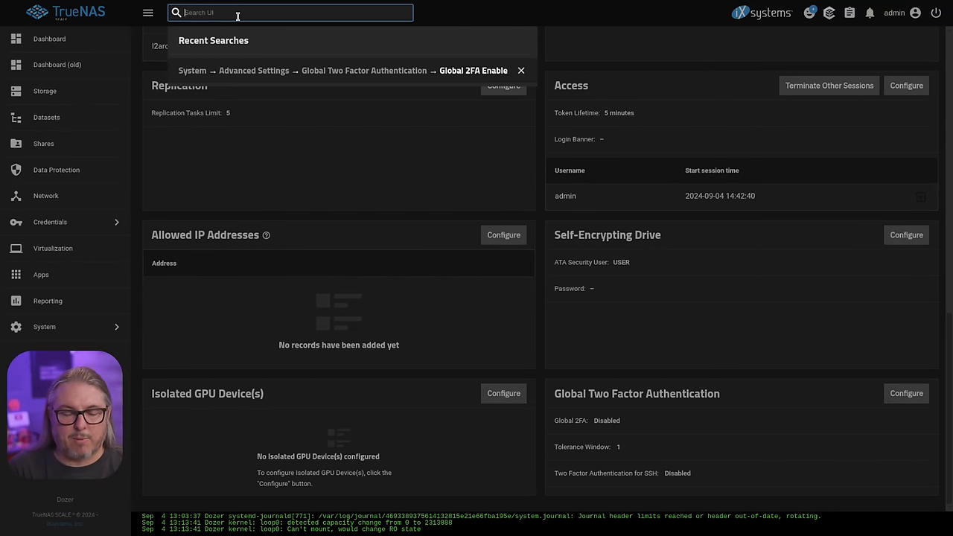
# Search 'us' to reach the Users list, preview the Add User form unsaved, then go to Apps
pyautogui.write('use')
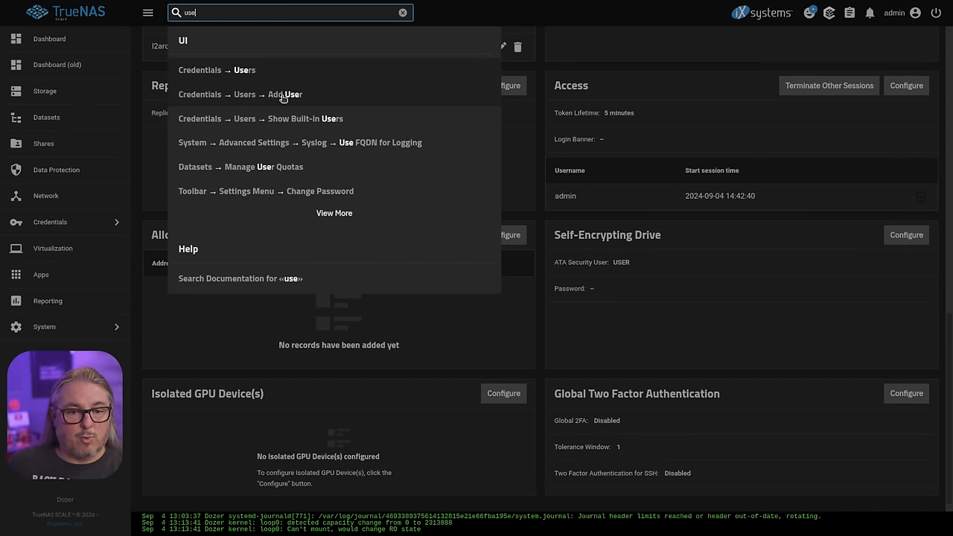
pyautogui.click(217, 70)
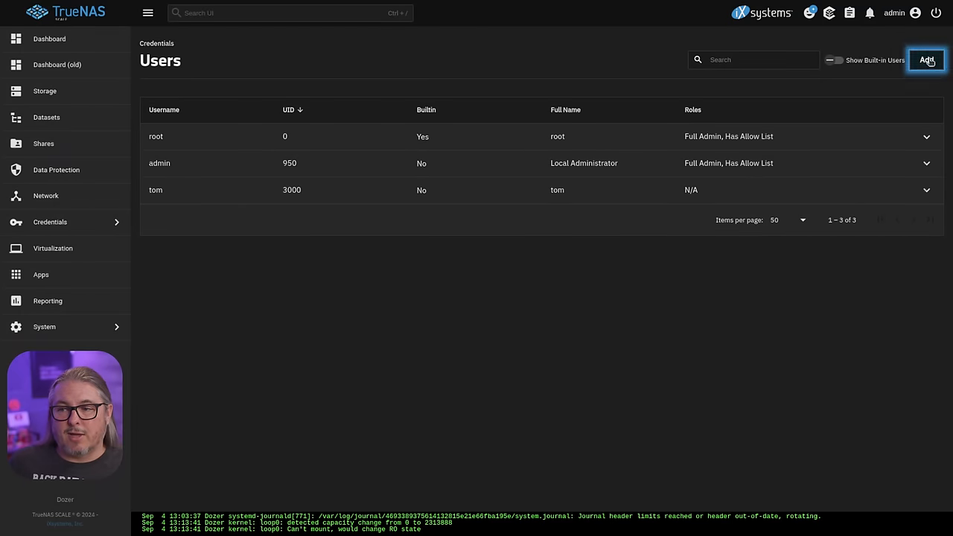
pyautogui.click(926, 60)
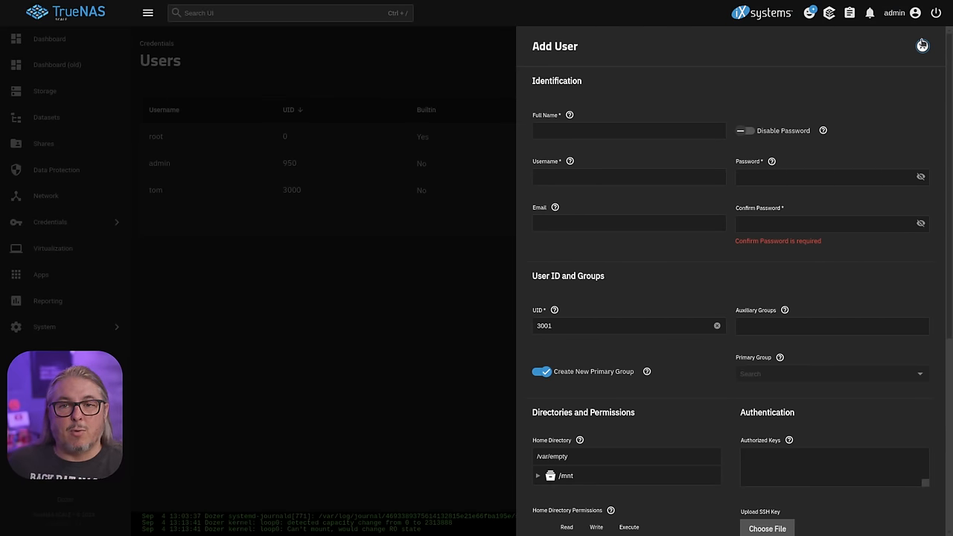
pyautogui.click(922, 45)
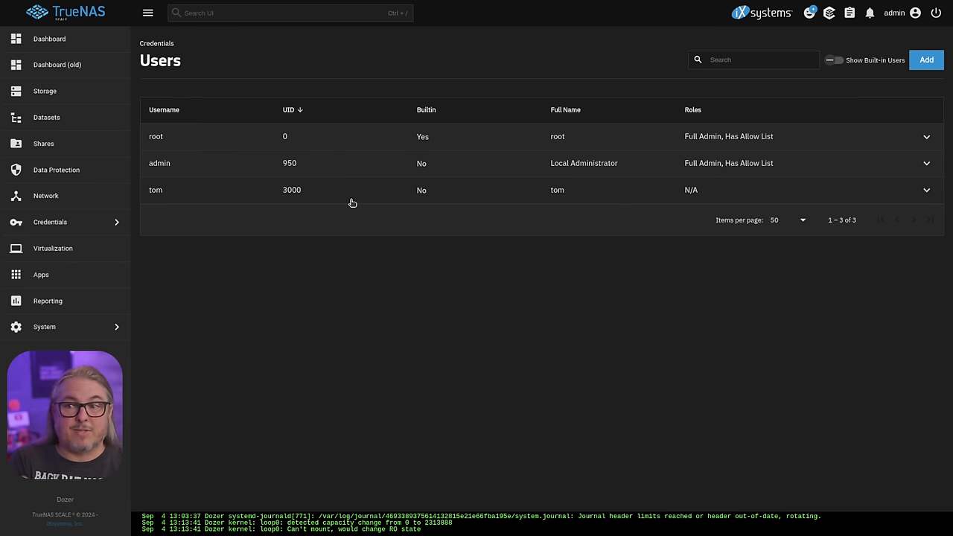
pyautogui.click(40, 274)
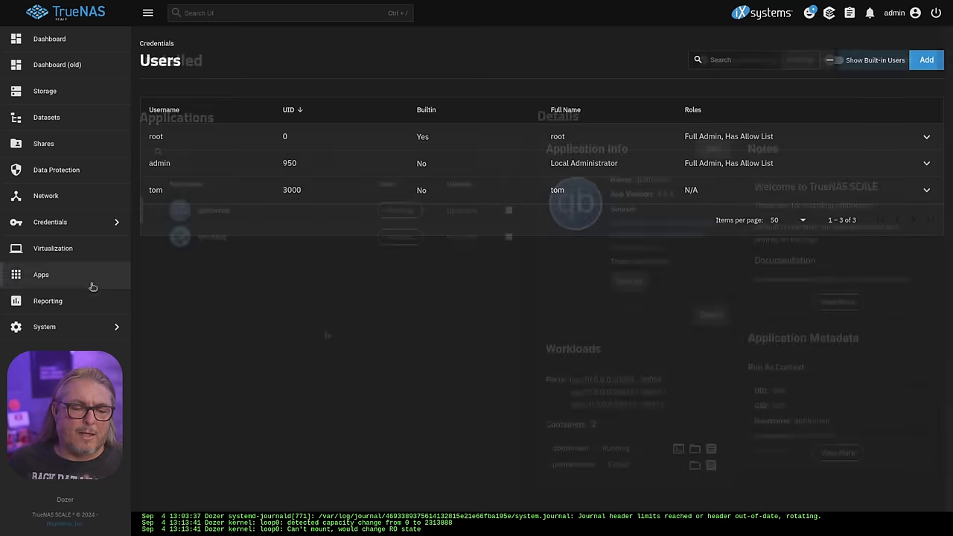
# Select syncthing on the Installed applications page to show its details
pyautogui.click(40, 274)
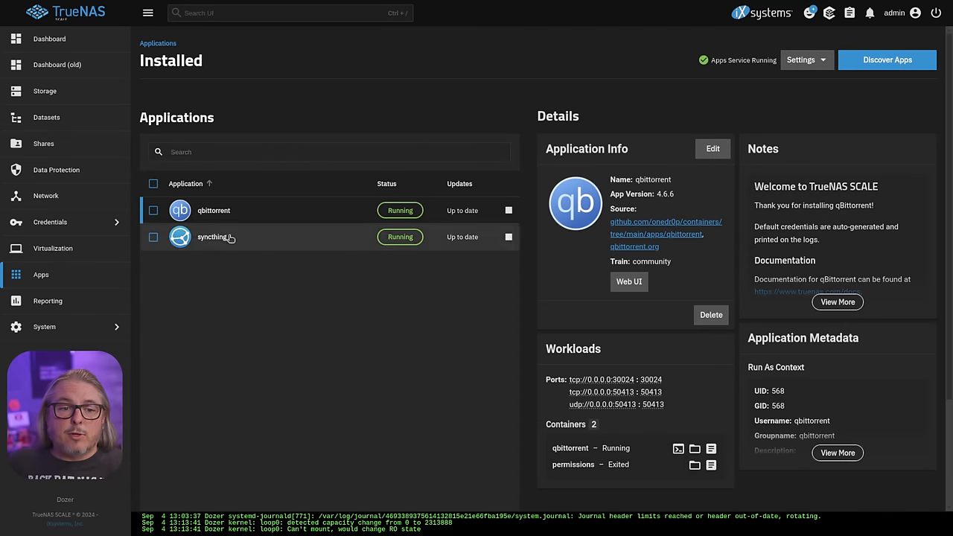
pyautogui.moveTo(245, 235)
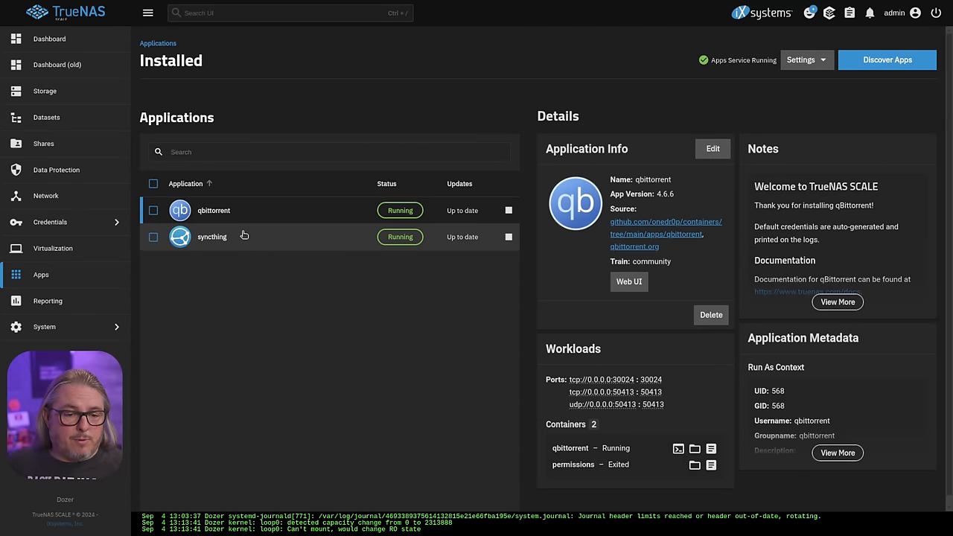
pyautogui.click(212, 237)
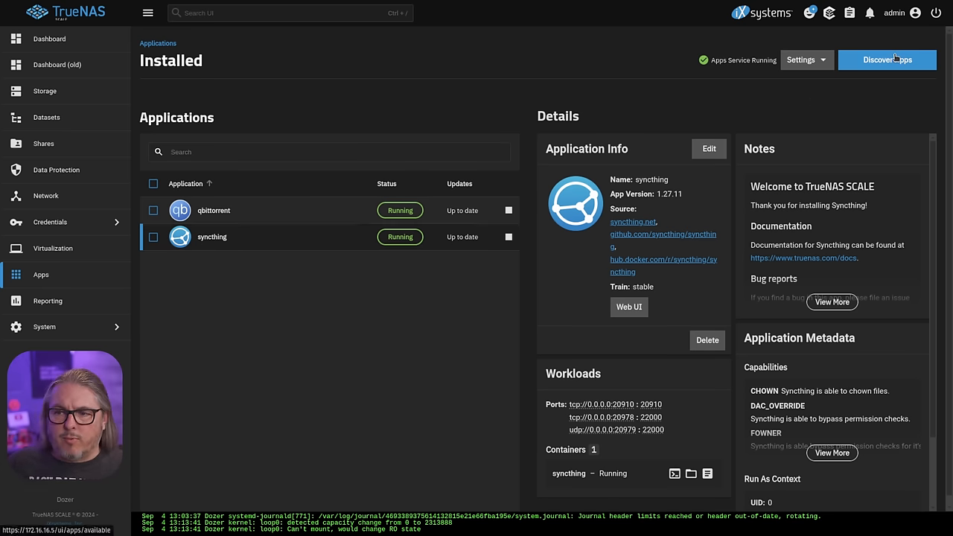
# Find Filebrowser in Discover Apps, view its details, and return to the installed apps
pyautogui.click(886, 60)
pyautogui.write('fileb')
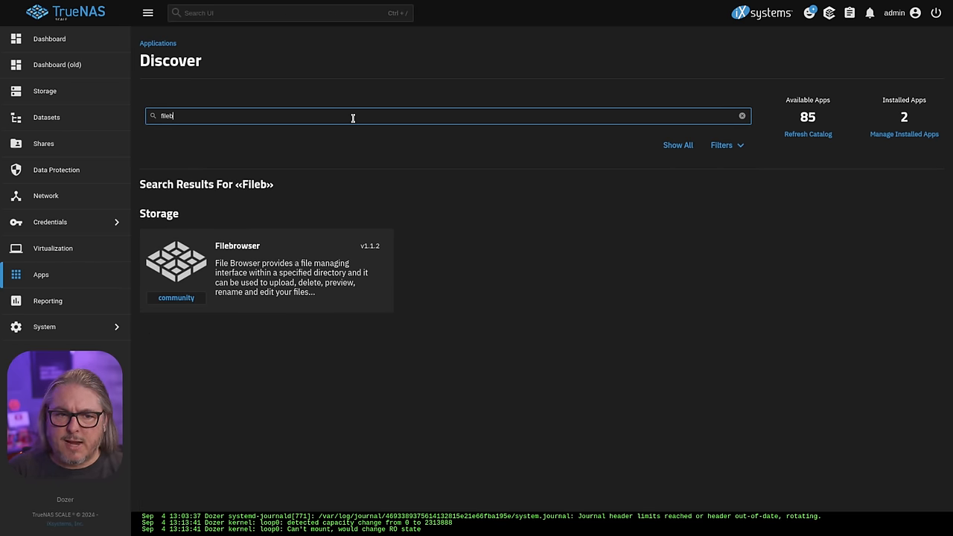
pyautogui.click(265, 270)
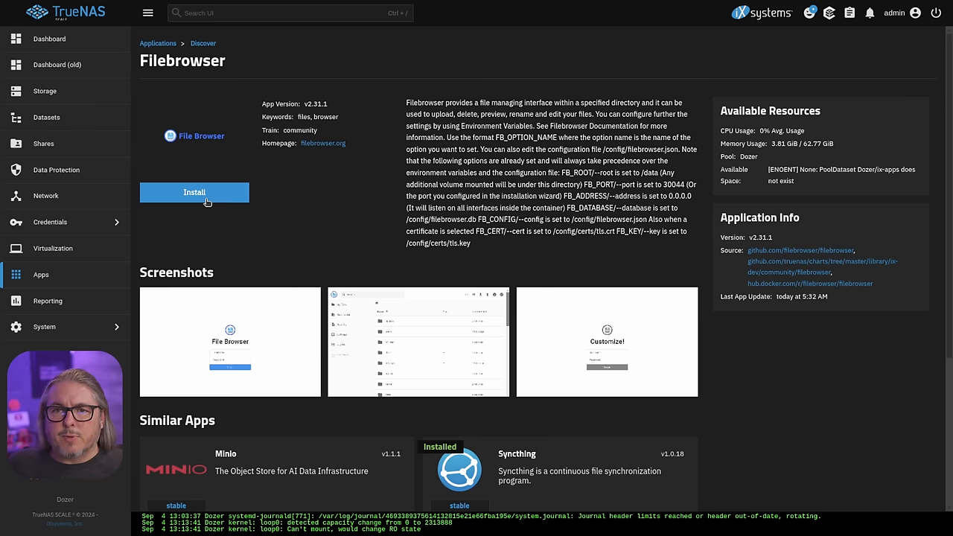
pyautogui.moveTo(209, 253)
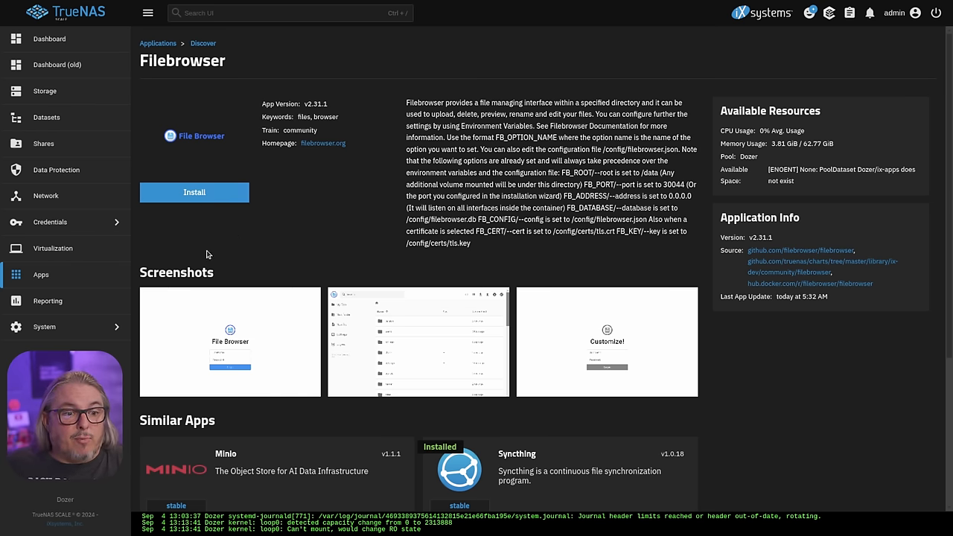
pyautogui.click(158, 41)
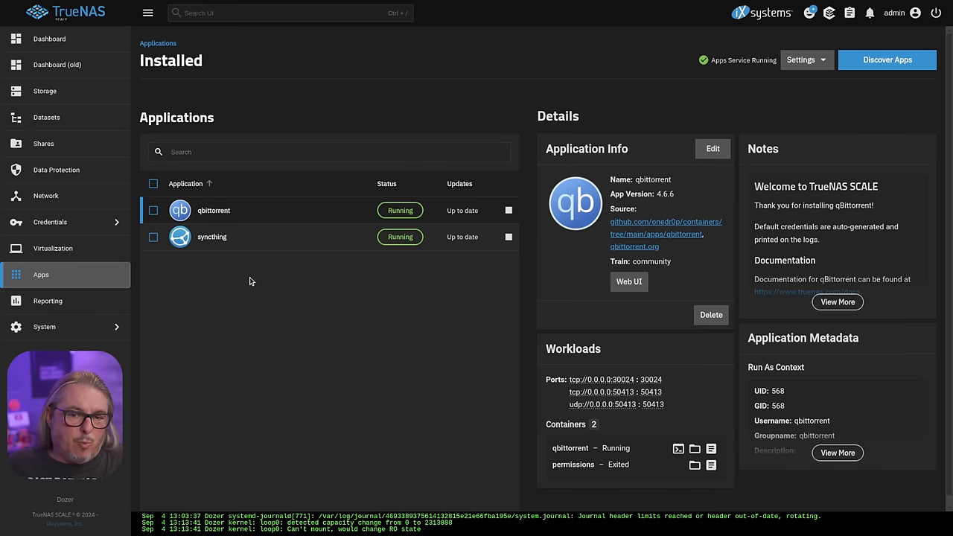
# Scroll through syncthing's edit form without saving, then return to its details on Installed apps
pyautogui.click(712, 149)
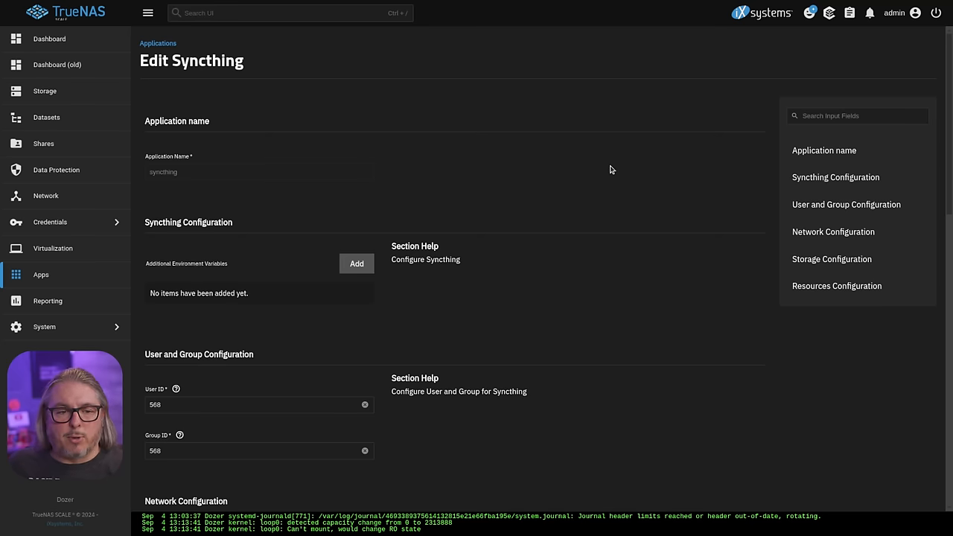
pyautogui.scroll(-3)
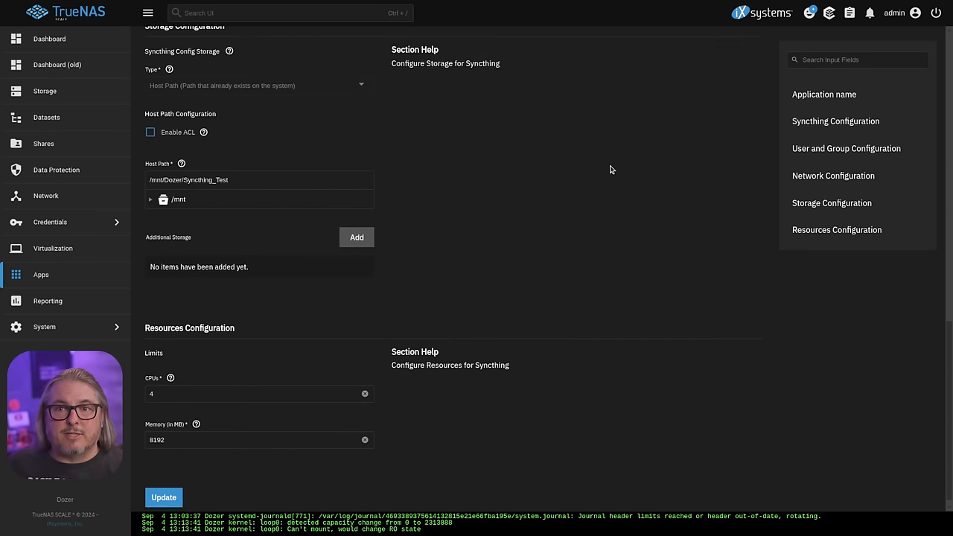
pyautogui.scroll(3)
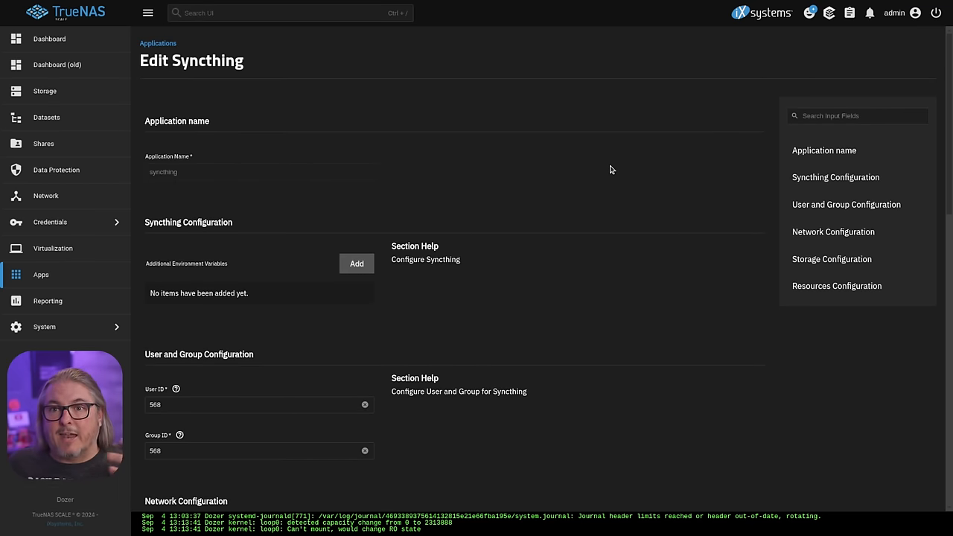
pyautogui.click(40, 274)
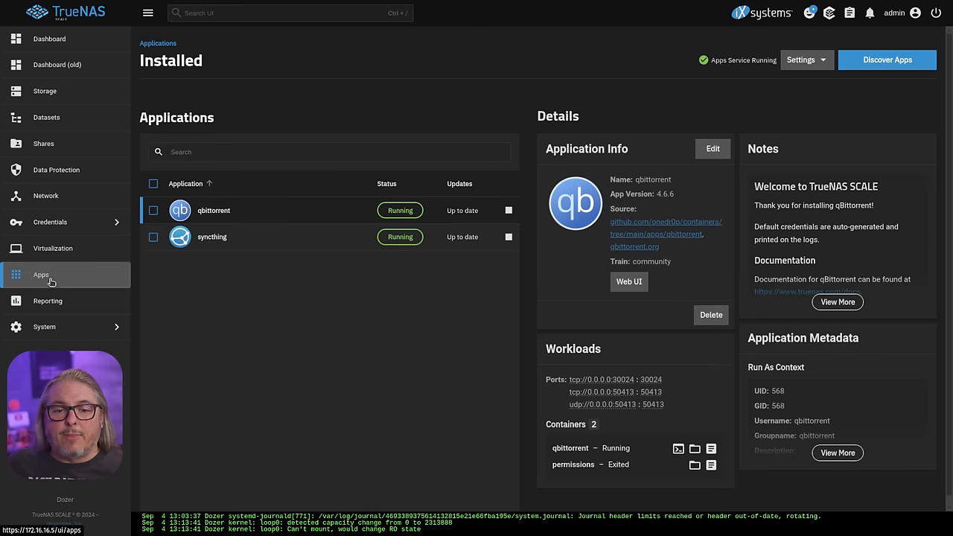
pyautogui.click(211, 237)
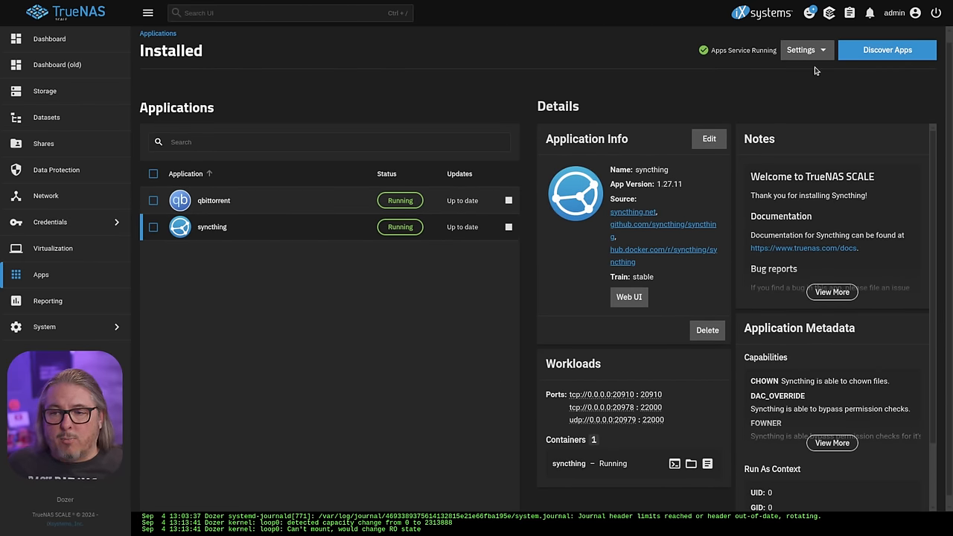
# Review syncthing's ports and workloads and view the running container's logs
pyautogui.click(801, 49)
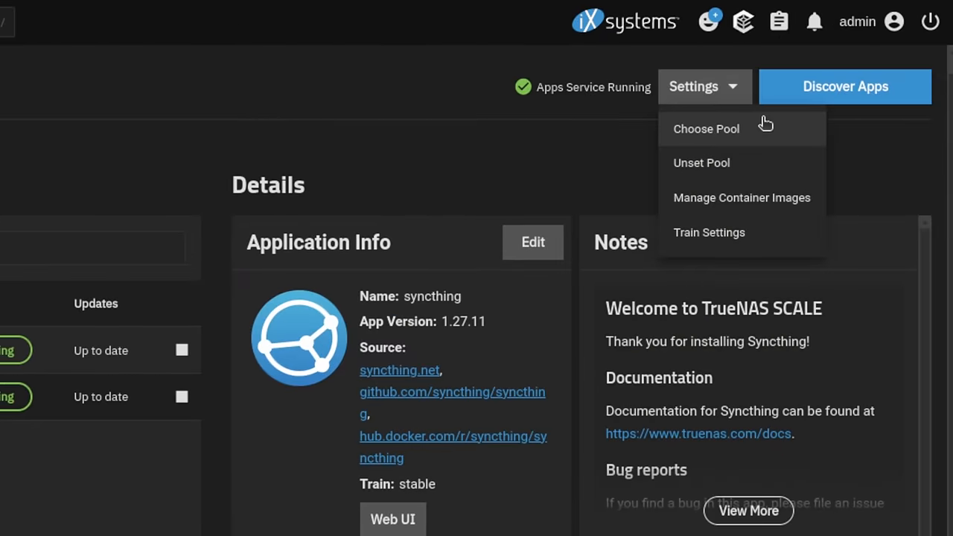
pyautogui.moveTo(752, 217)
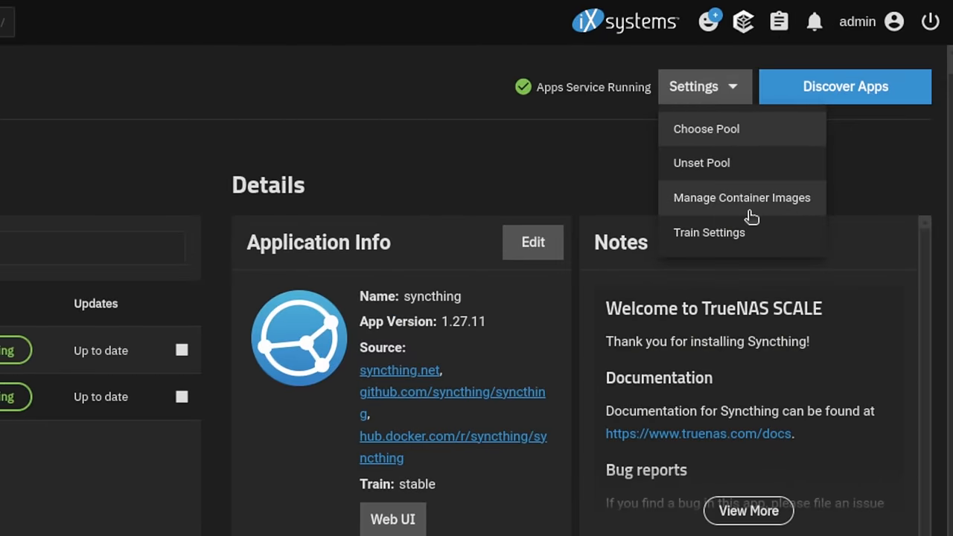
pyautogui.moveTo(729, 232)
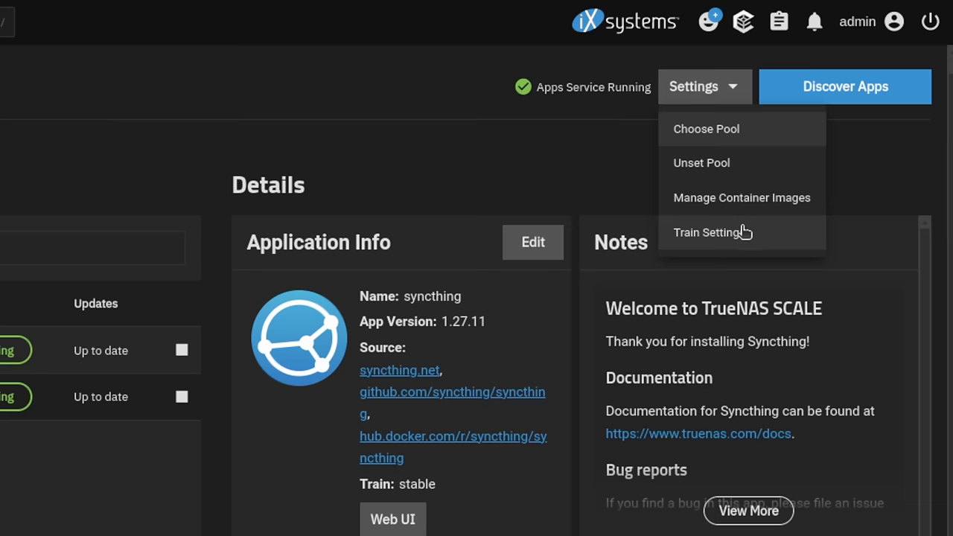
pyautogui.moveTo(430, 191)
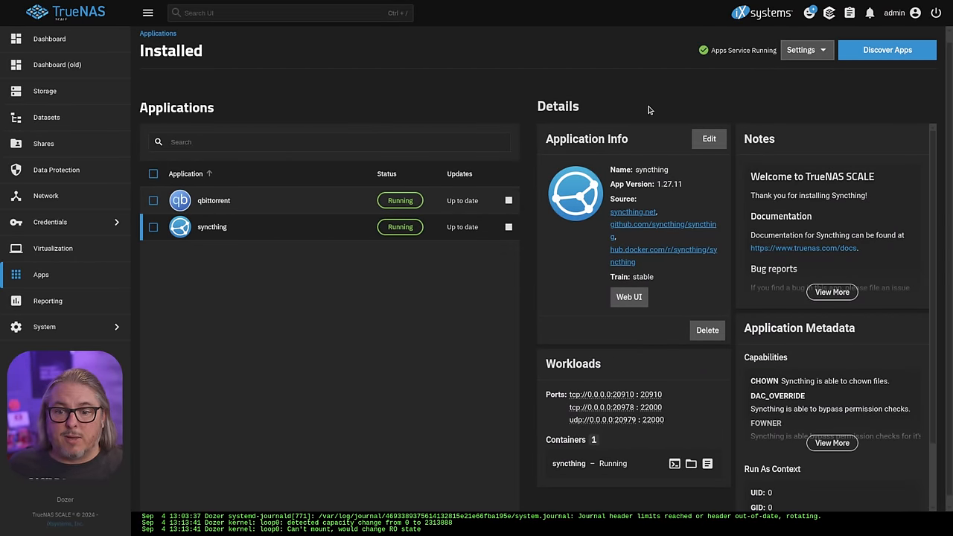
pyautogui.moveTo(611, 340)
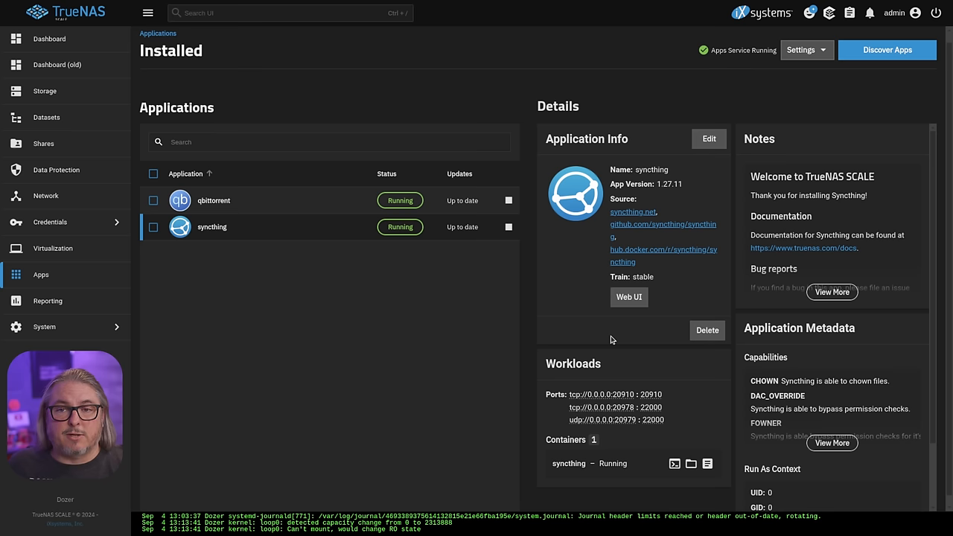
pyautogui.moveTo(612, 375)
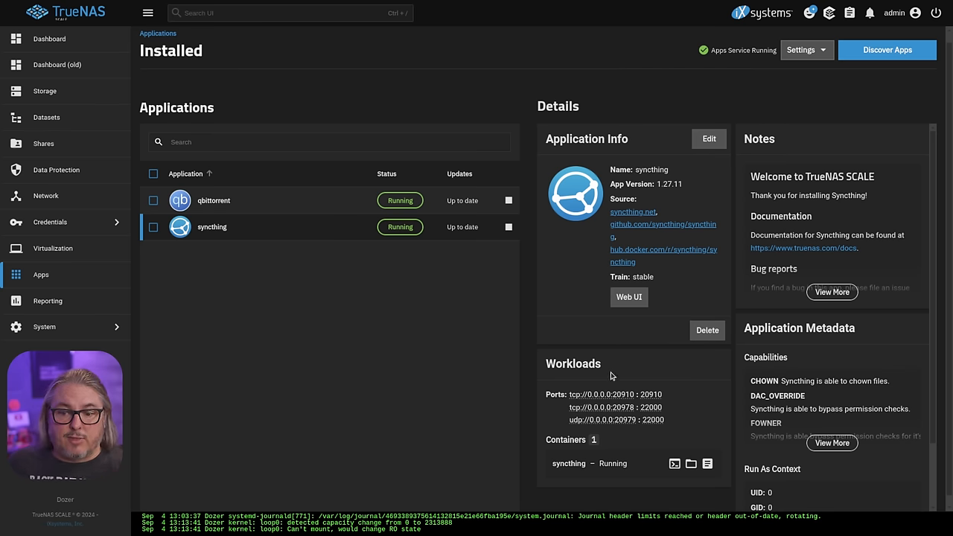
pyautogui.moveTo(598, 419)
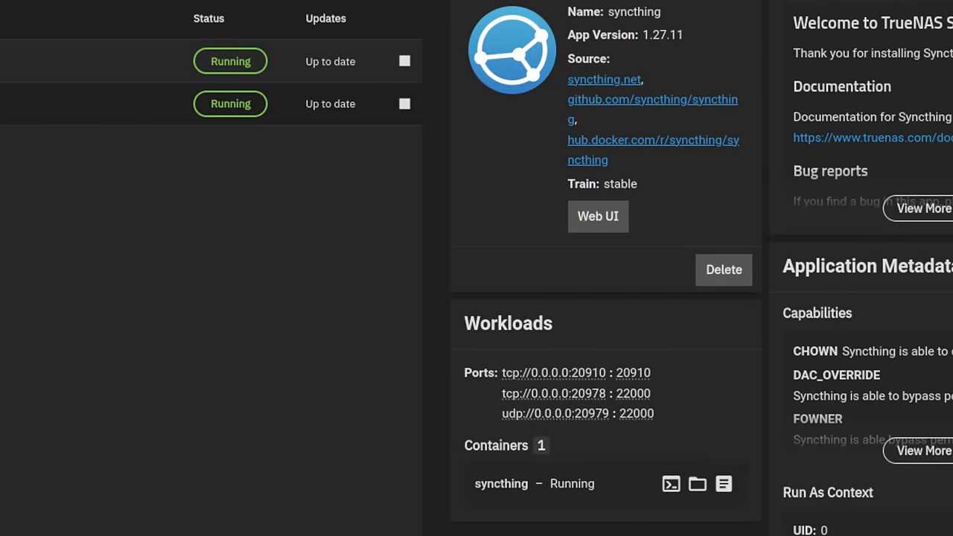
pyautogui.moveTo(571, 497)
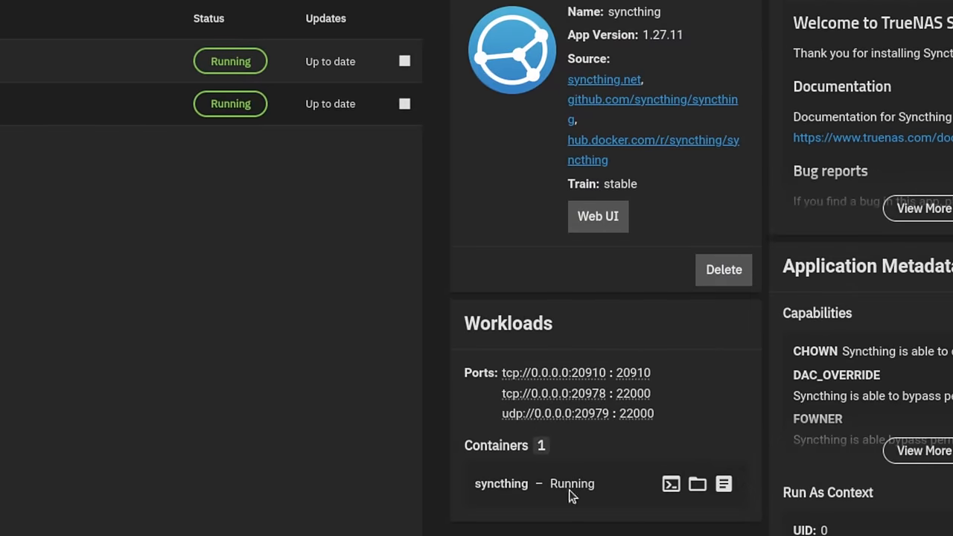
pyautogui.moveTo(48, 226)
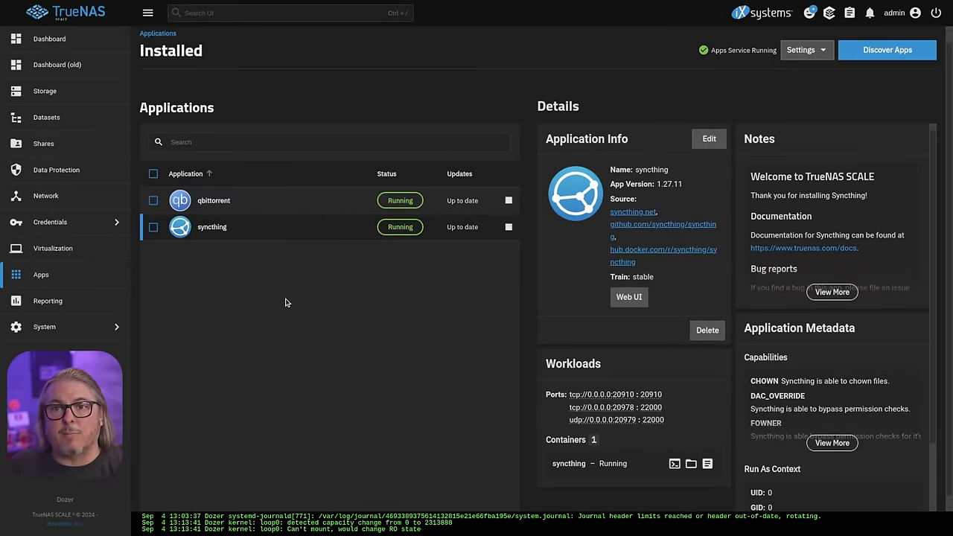
pyautogui.moveTo(462, 330)
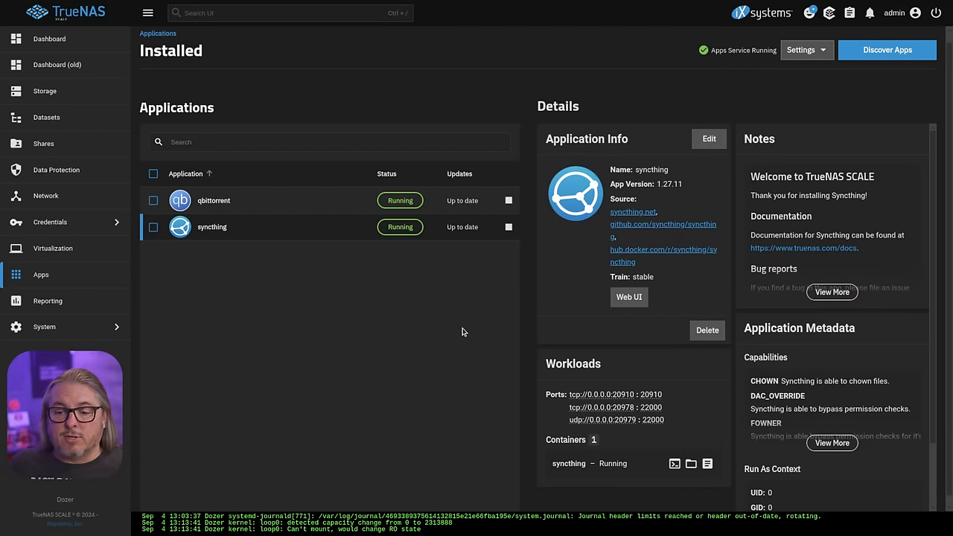
pyautogui.scroll(-3)
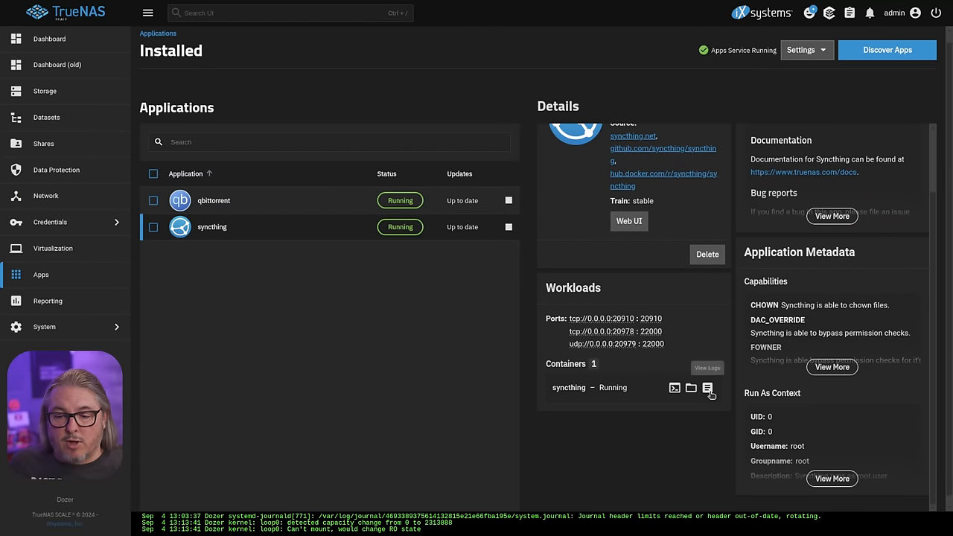
pyautogui.click(709, 387)
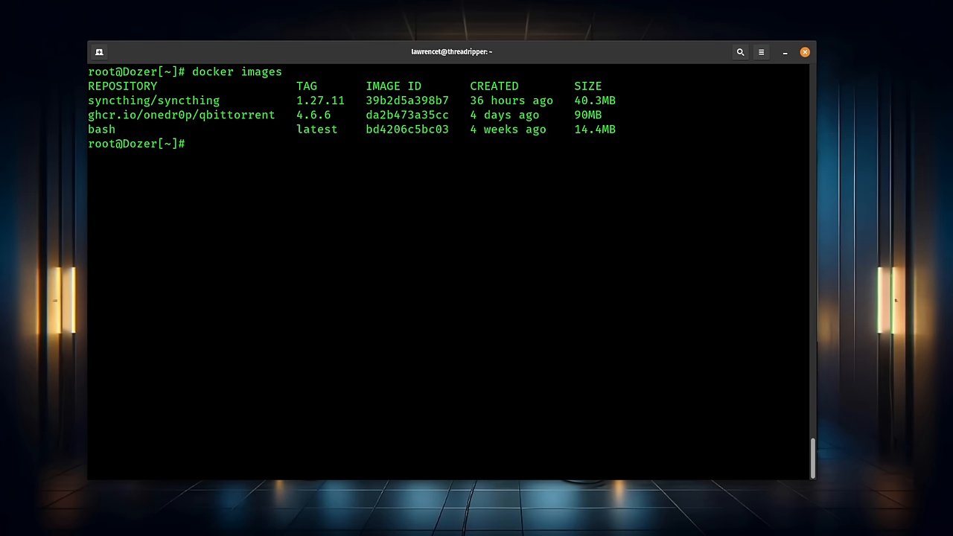
# Run docker commands in the shell to list images and the running syncthing and qbittorrent containers
pyautogui.write('docker ps')
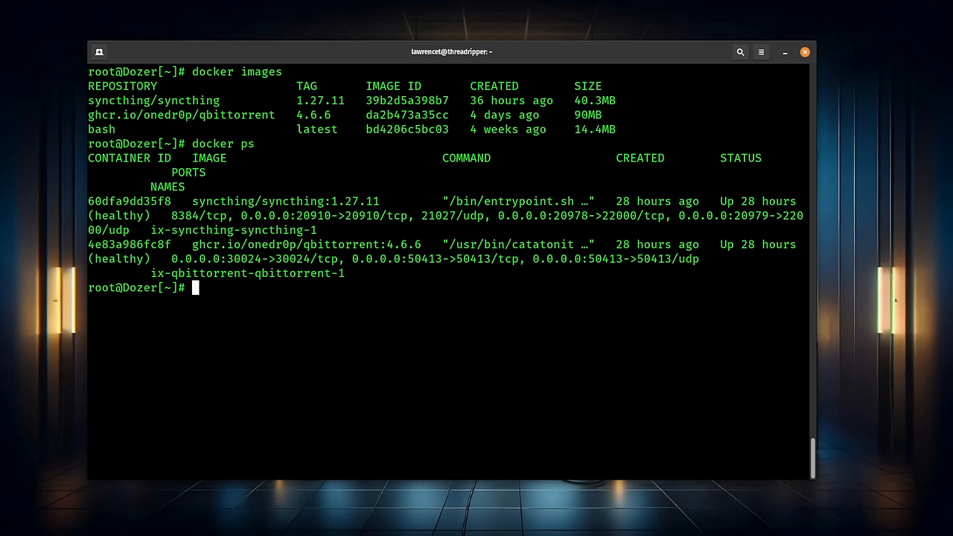
pyautogui.write('docke')
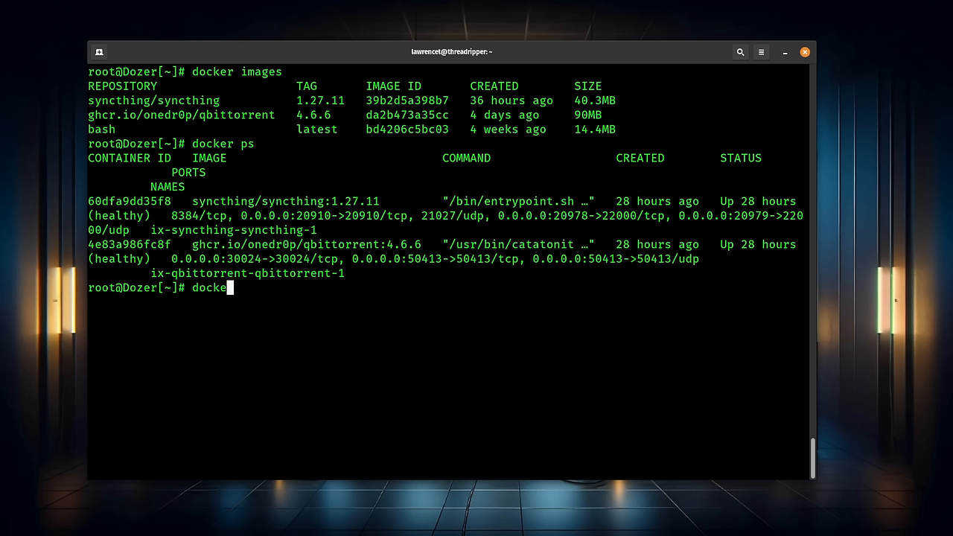
pyautogui.press('Return')
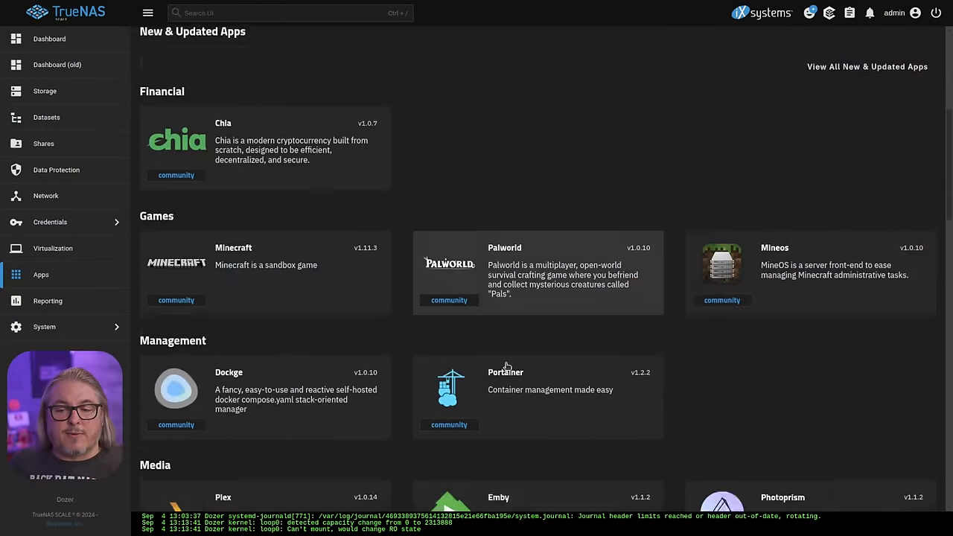
# Scroll the Discover catalogue back to its top, then move on to the Data Protection page
pyautogui.scroll(3)
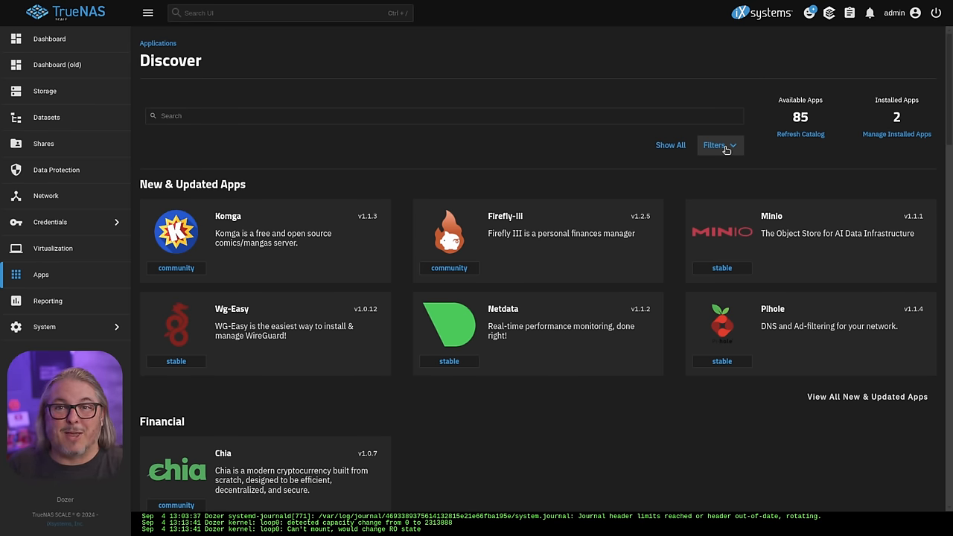
pyautogui.moveTo(425, 152)
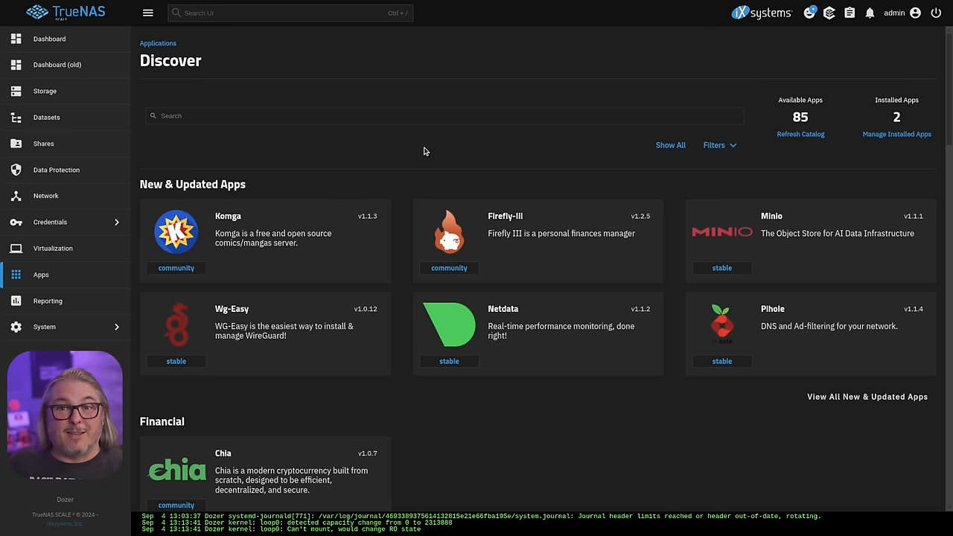
pyautogui.moveTo(373, 174)
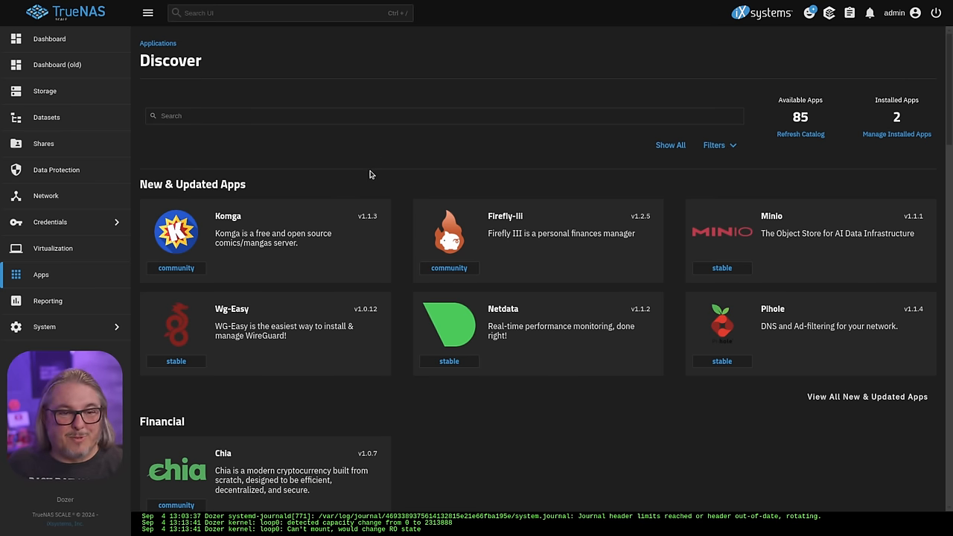
pyautogui.click(56, 169)
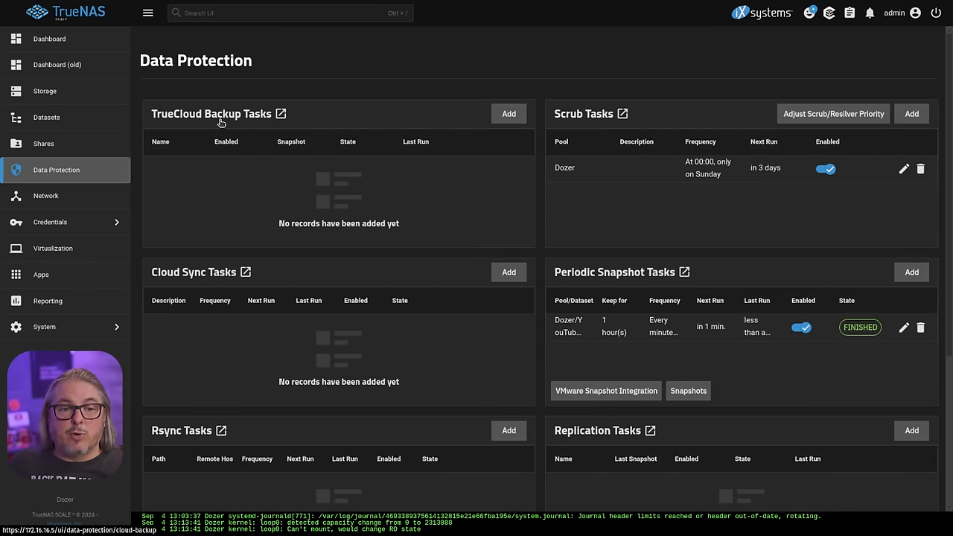
# Begin a new TrueCloud Backup task and preview the Add New cloud credential form
pyautogui.click(509, 113)
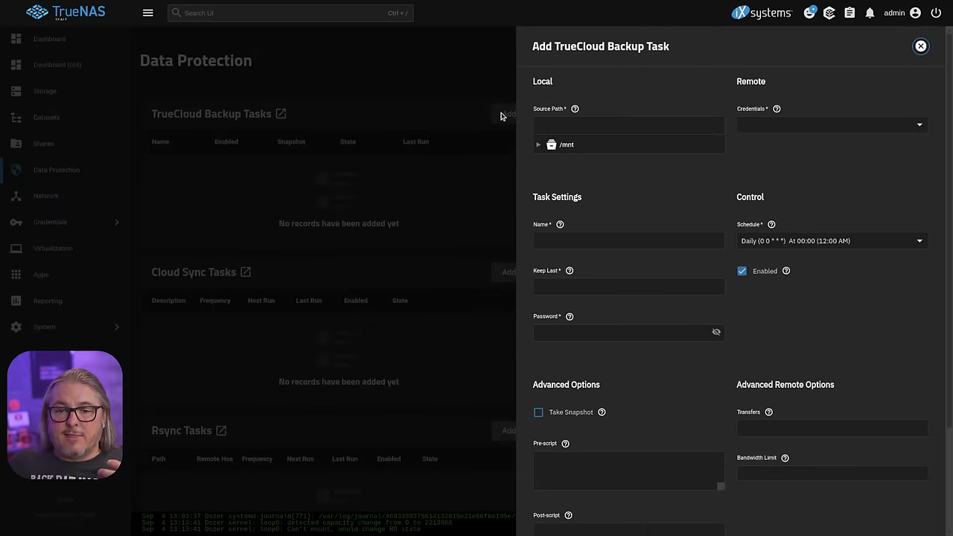
pyautogui.click(830, 125)
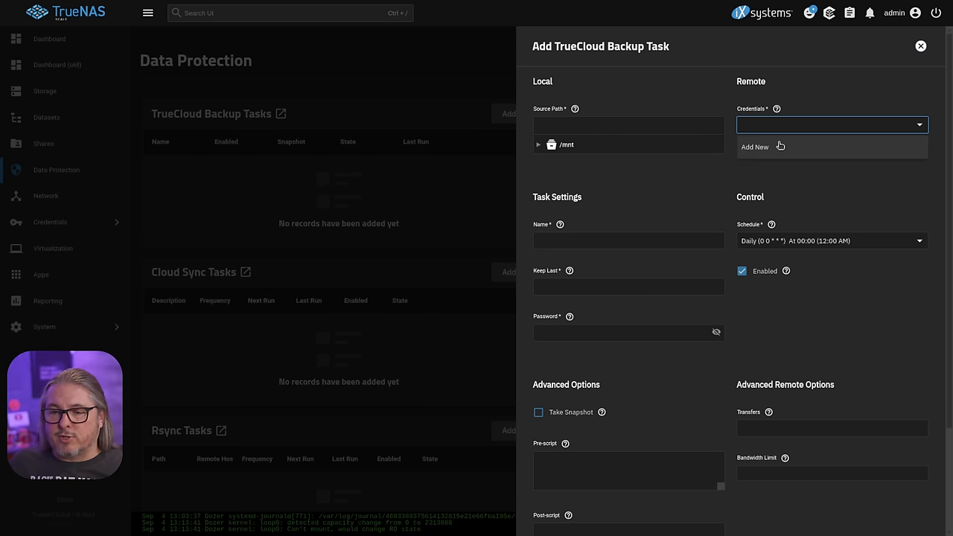
pyautogui.click(753, 147)
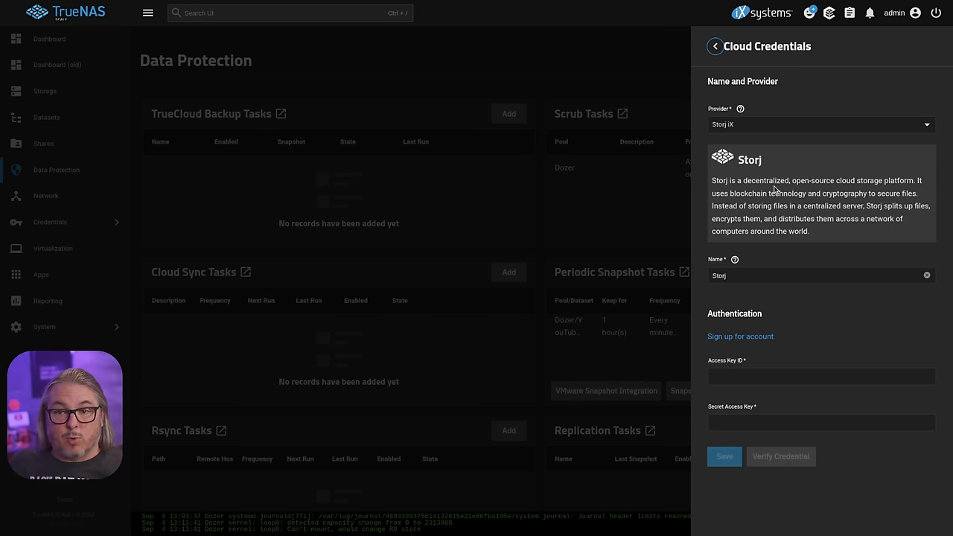
pyautogui.moveTo(714, 46)
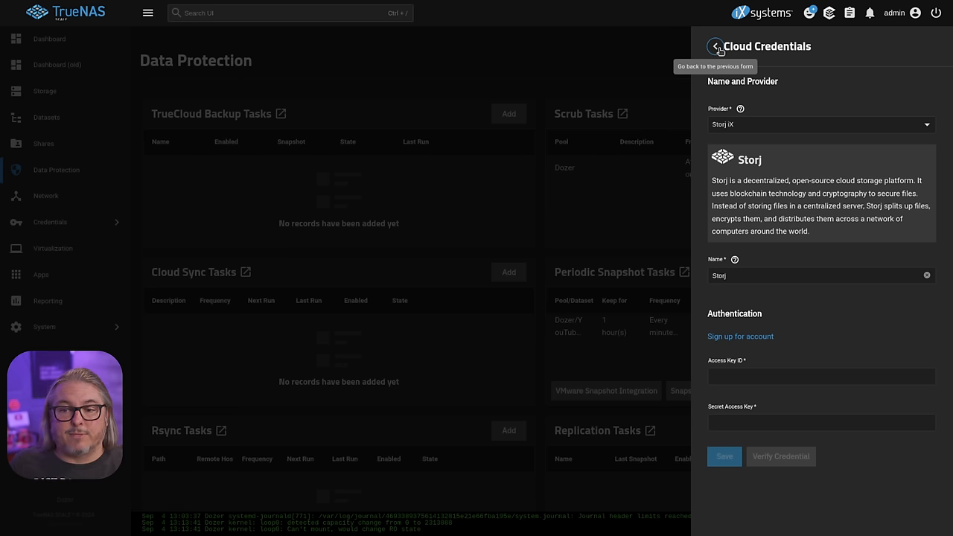
pyautogui.click(715, 46)
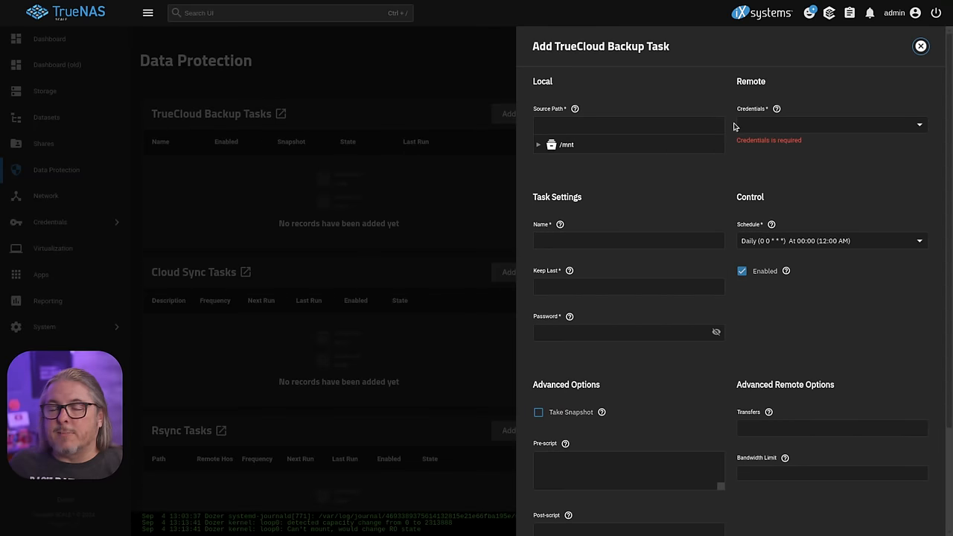
pyautogui.moveTo(921, 46)
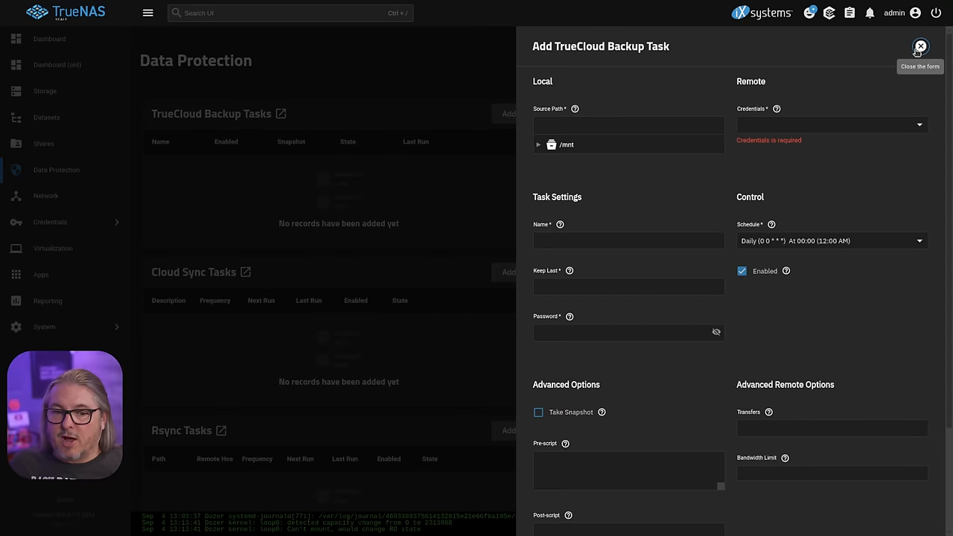
pyautogui.moveTo(819, 125)
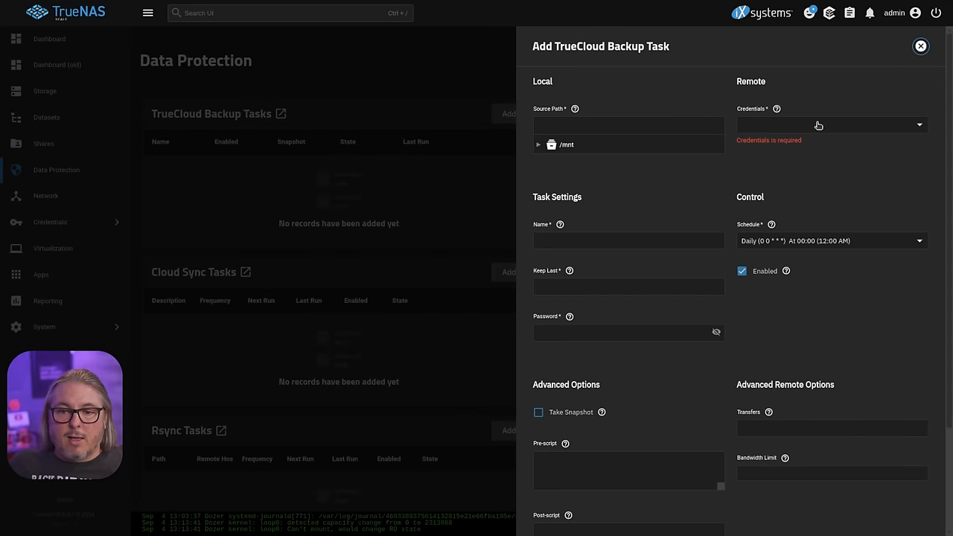
pyautogui.moveTo(628, 205)
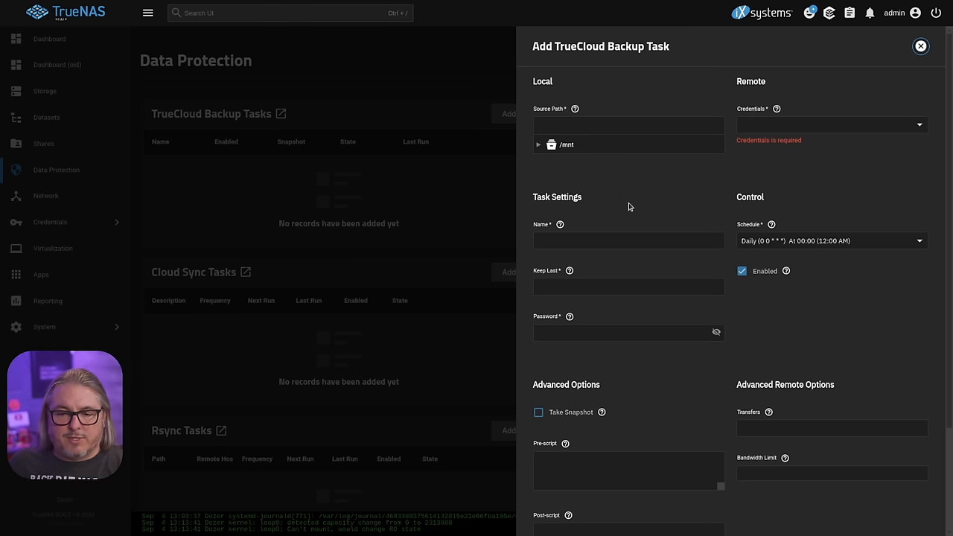
# Focus the backup task's Password field, leaving credentials unset
pyautogui.click(629, 333)
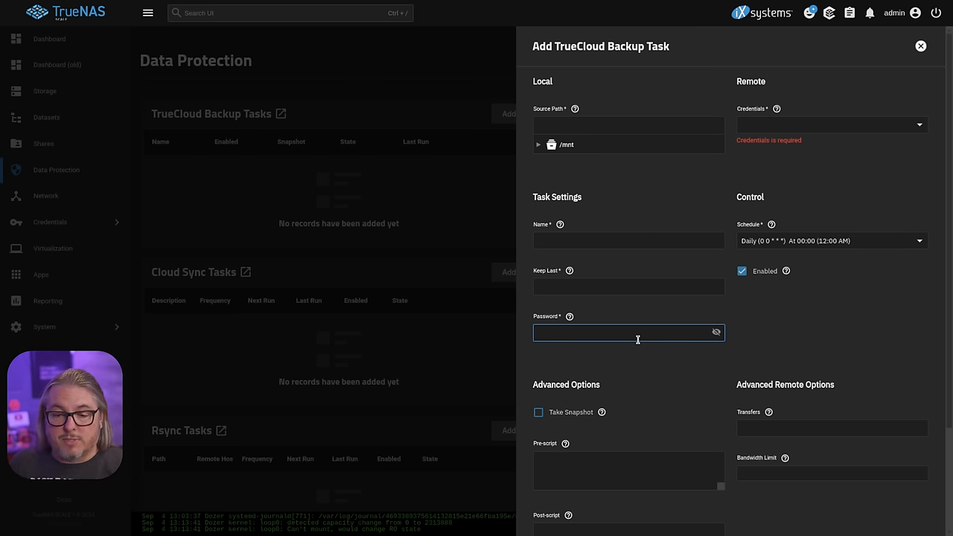
pyautogui.click(628, 332)
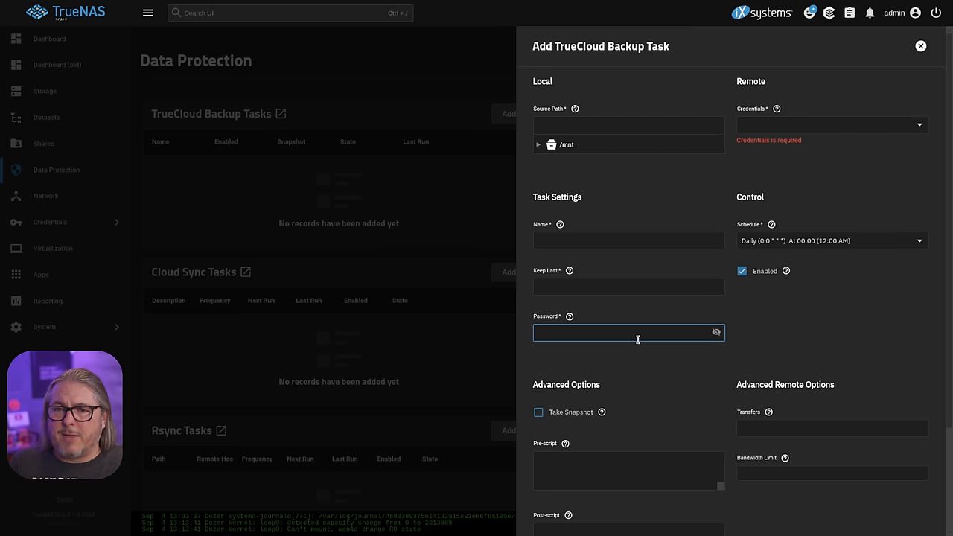
pyautogui.click(628, 332)
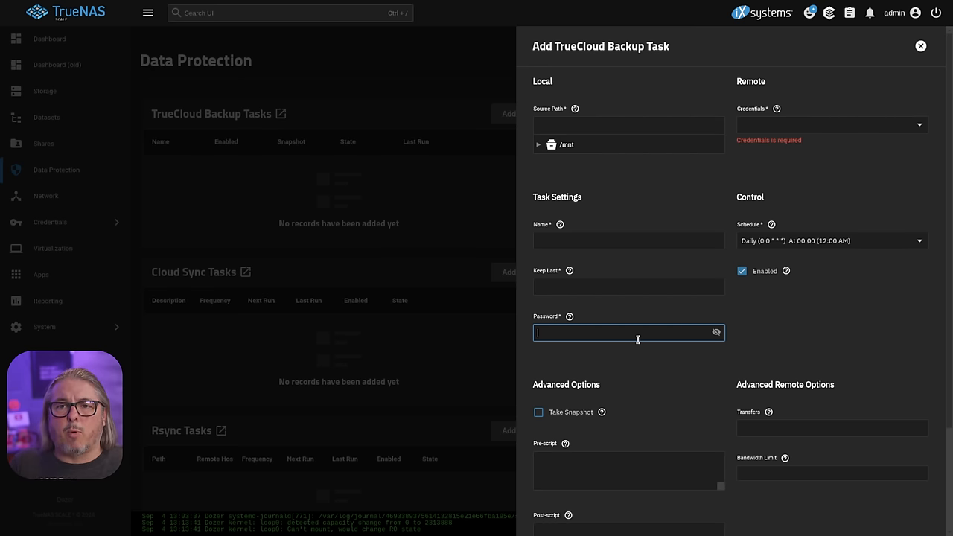